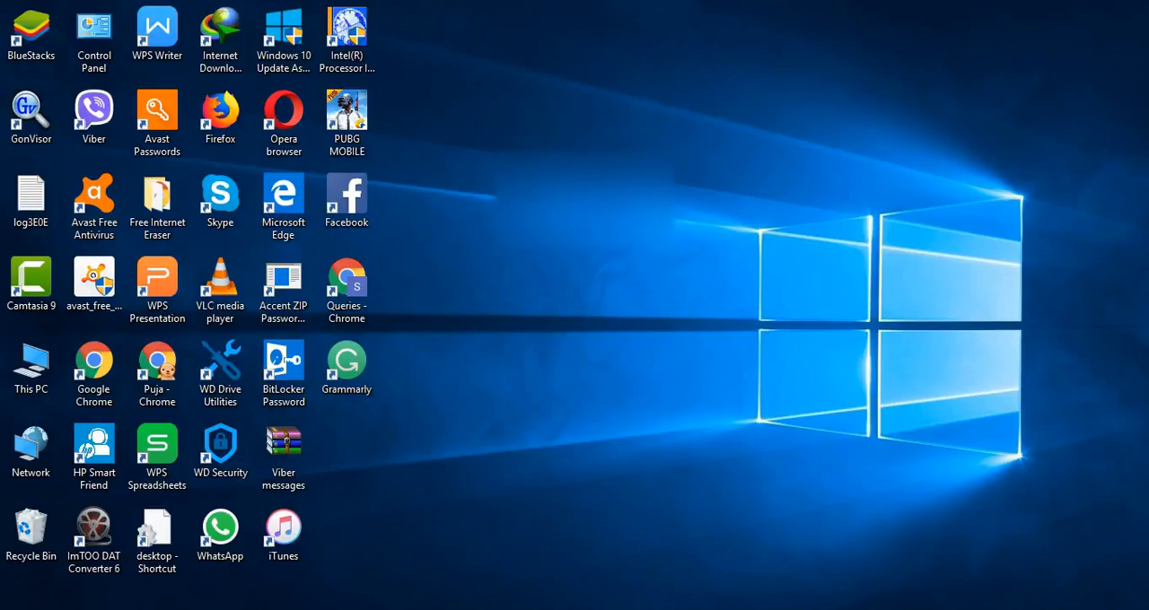
- Launch Skype from its desktop shortcut to reach the welcome sign-in screen
double_click(220, 197)
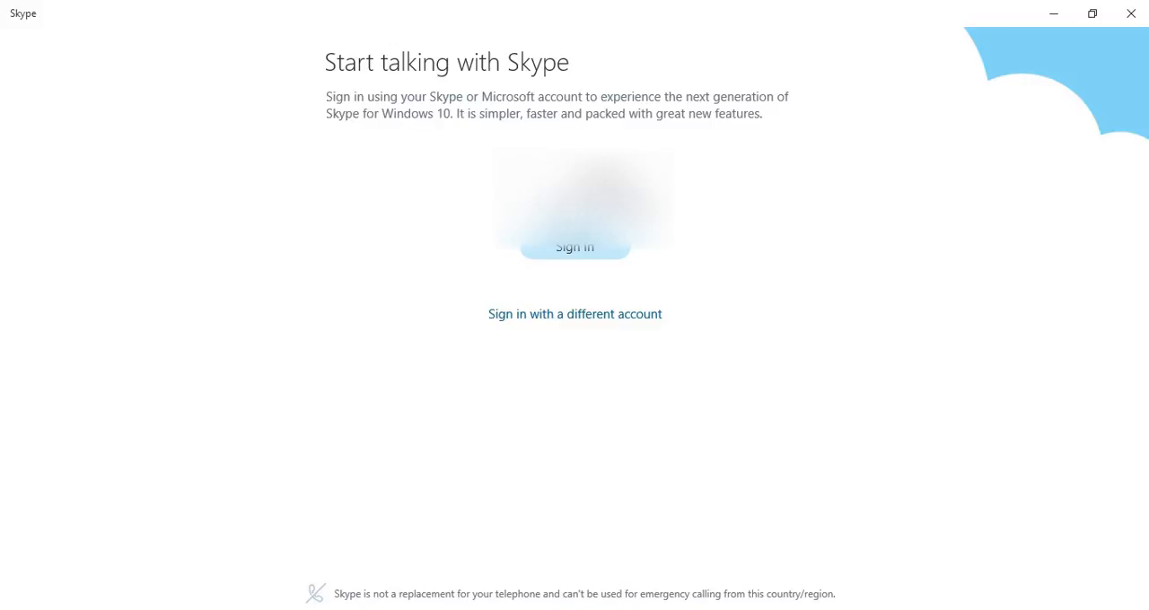
- Choose a different account and start creating a new Microsoft account
left_click(574, 247)
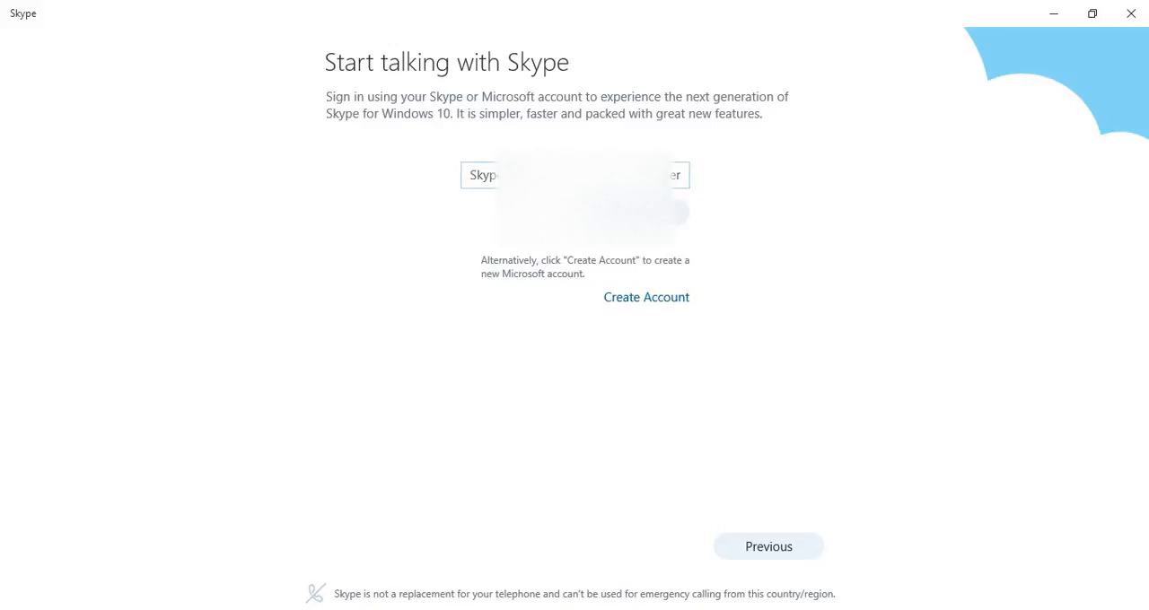
left_click(671, 175)
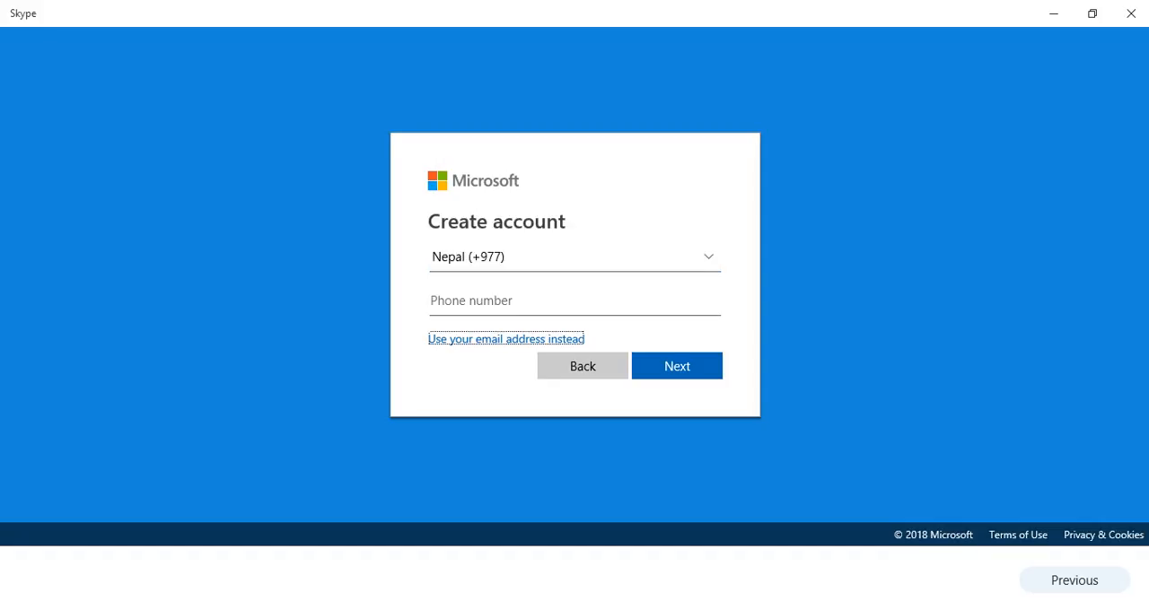
left_click(506, 339)
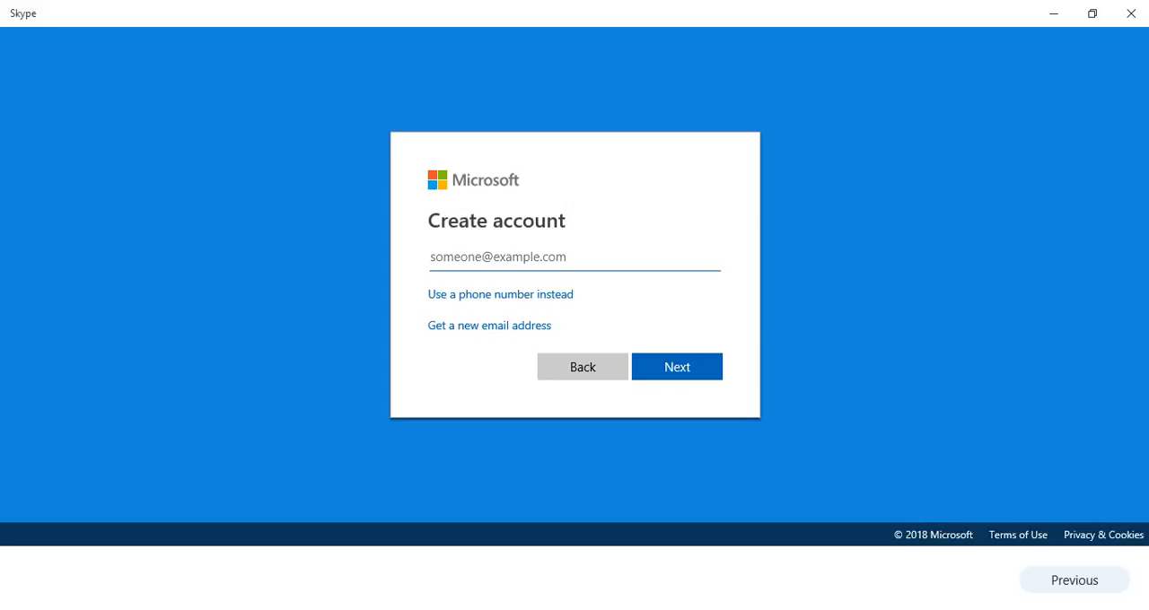
left_click(490, 325)
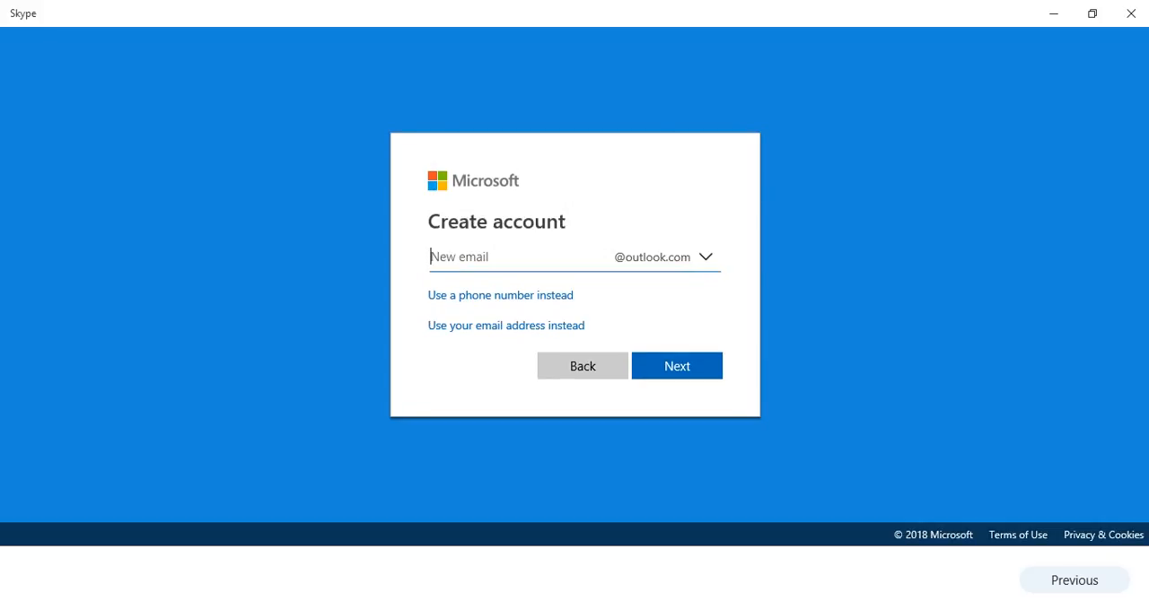
left_click(706, 257)
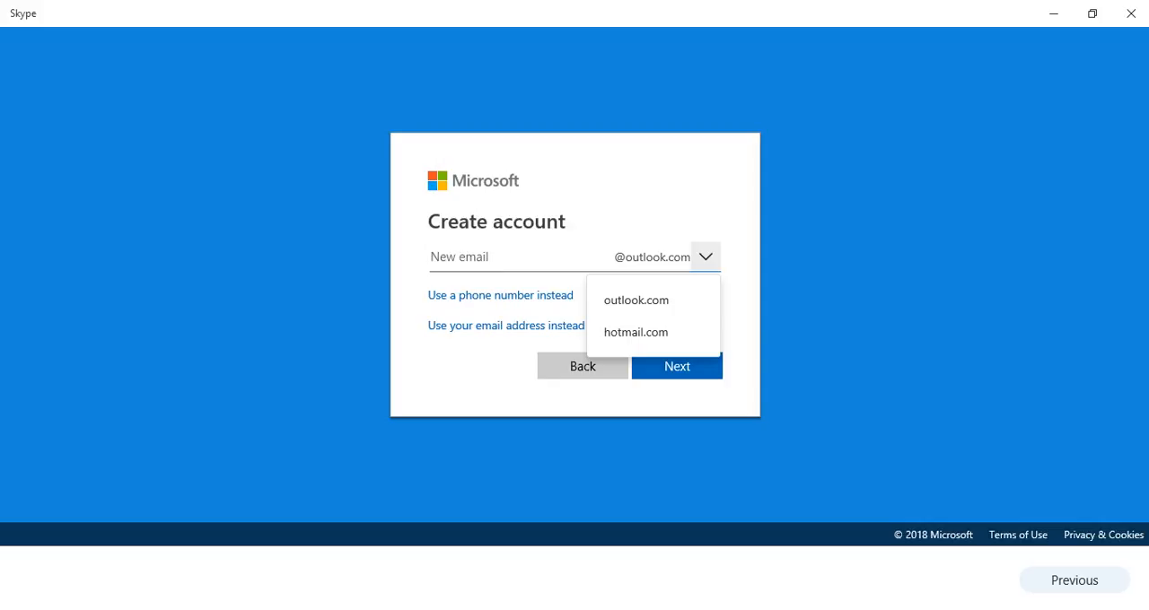
left_click(636, 332)
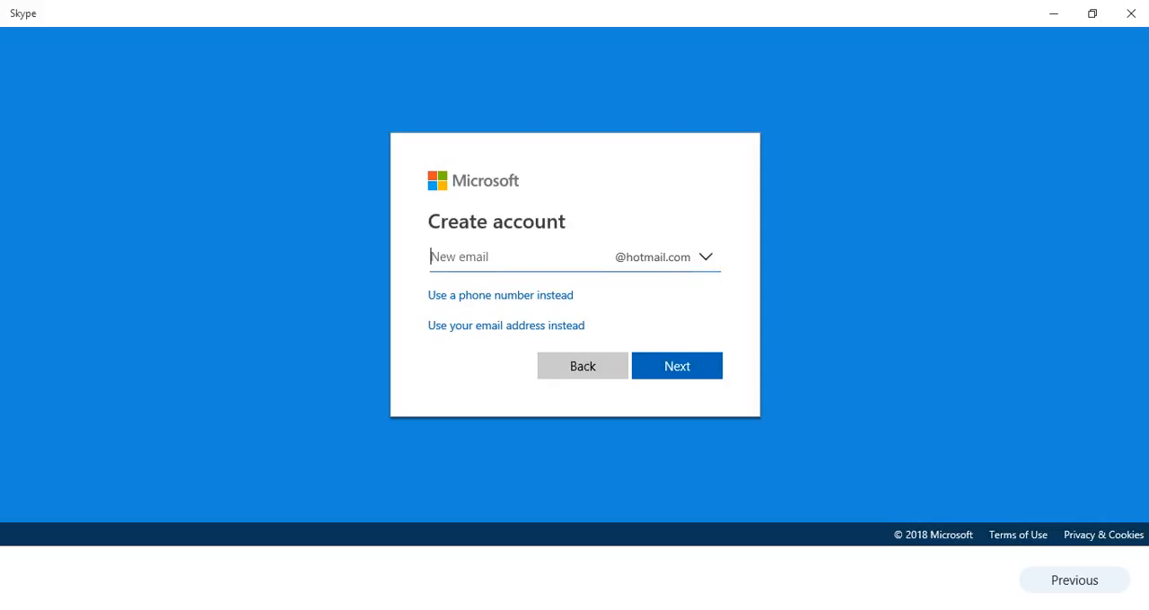
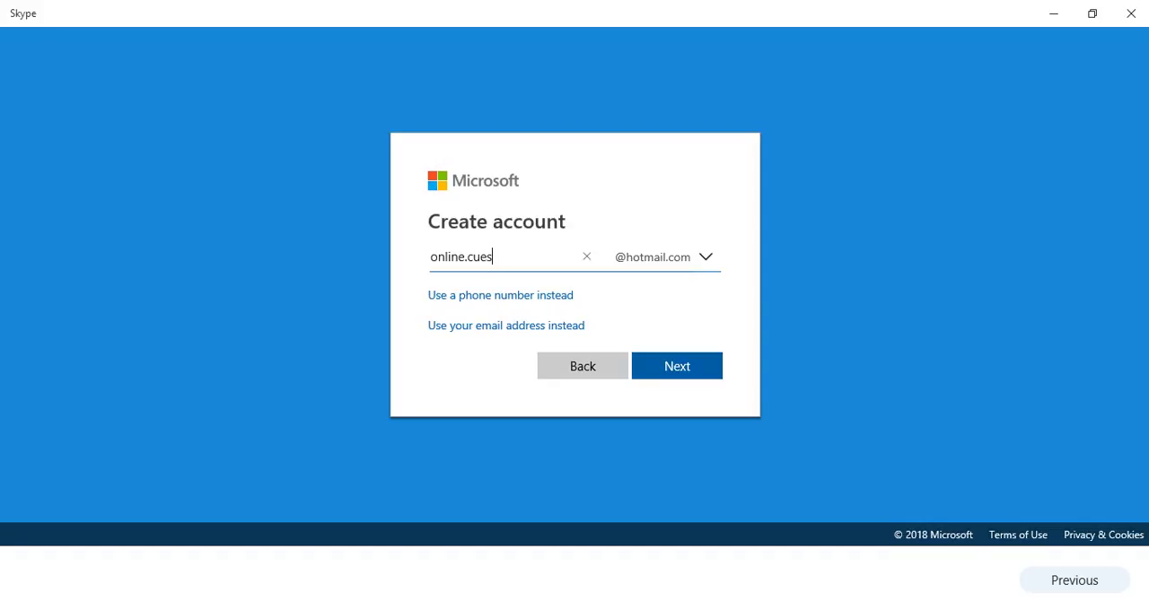
left_click(676, 366)
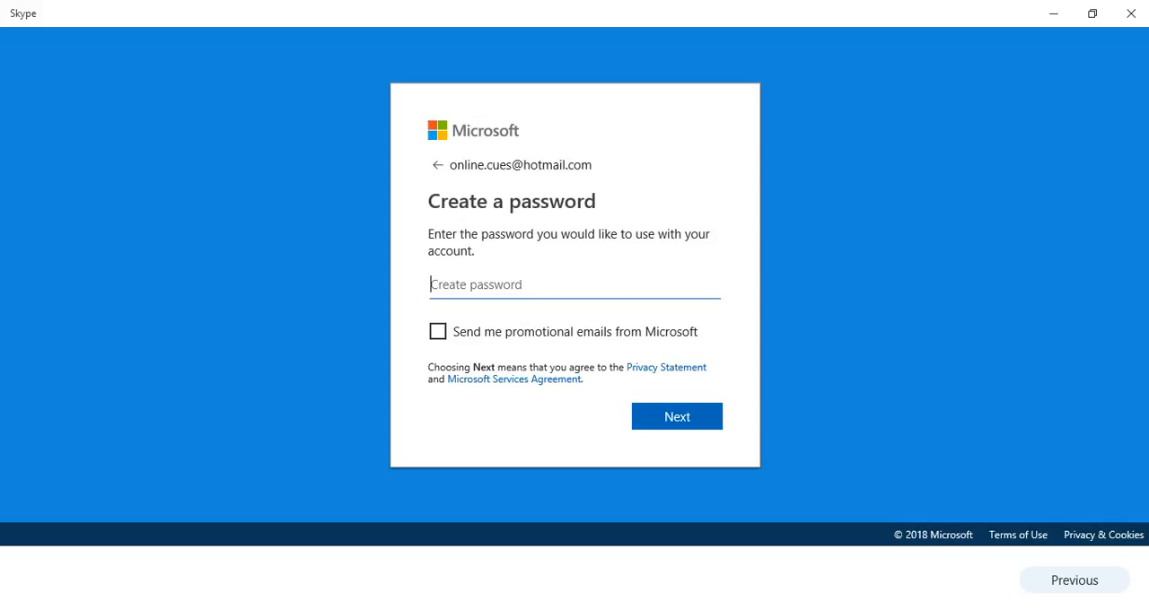
- Create a password for the new account and continue to human verification
type("••")
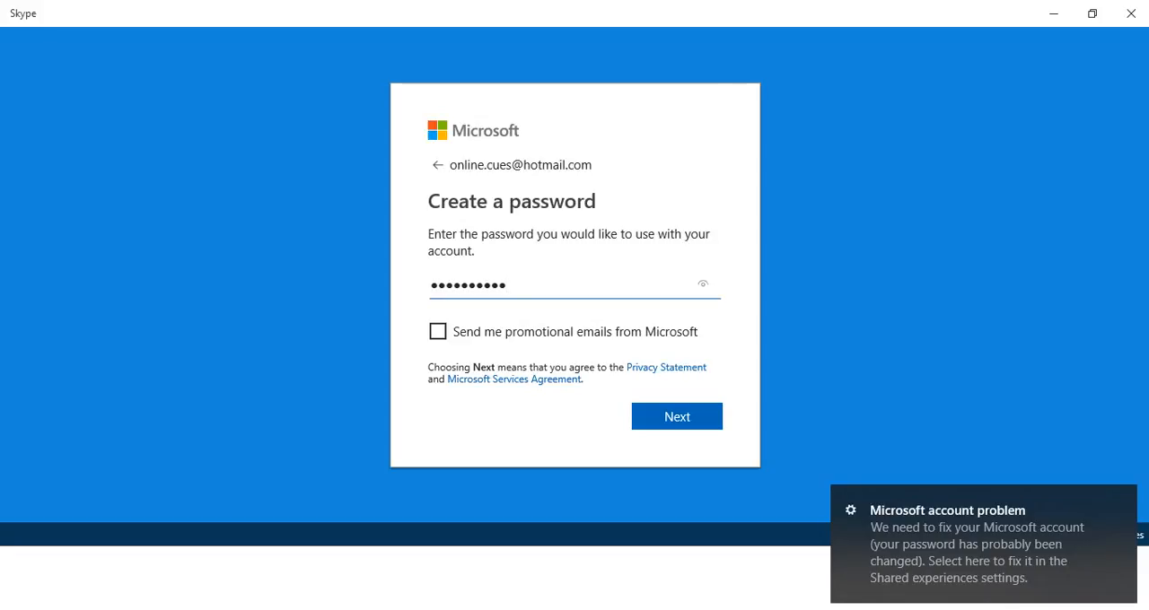
type("•")
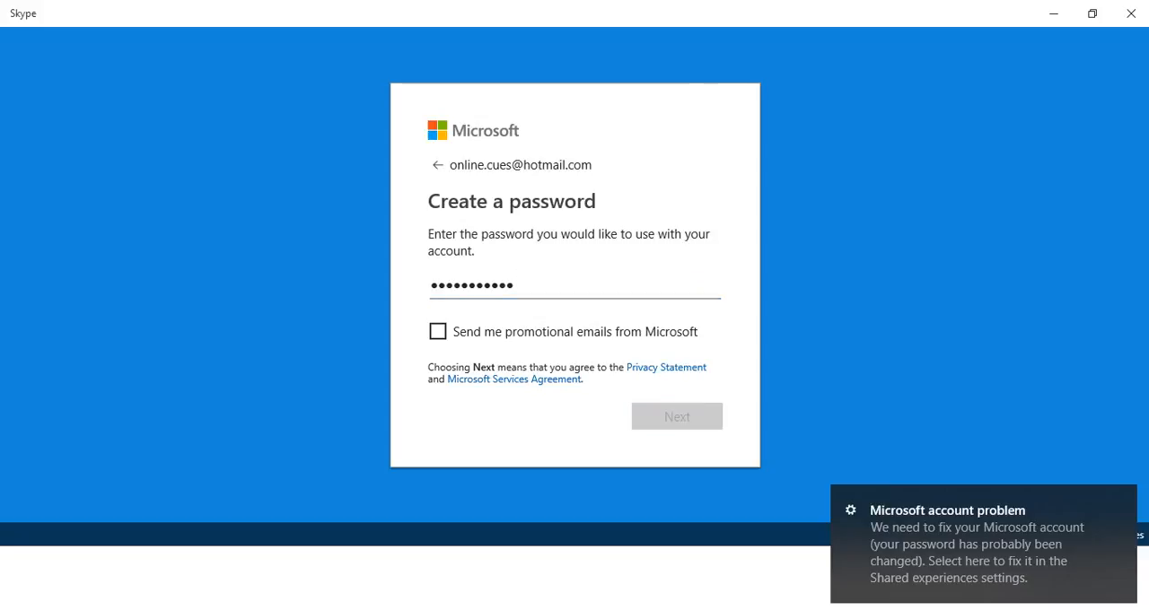
left_click(677, 415)
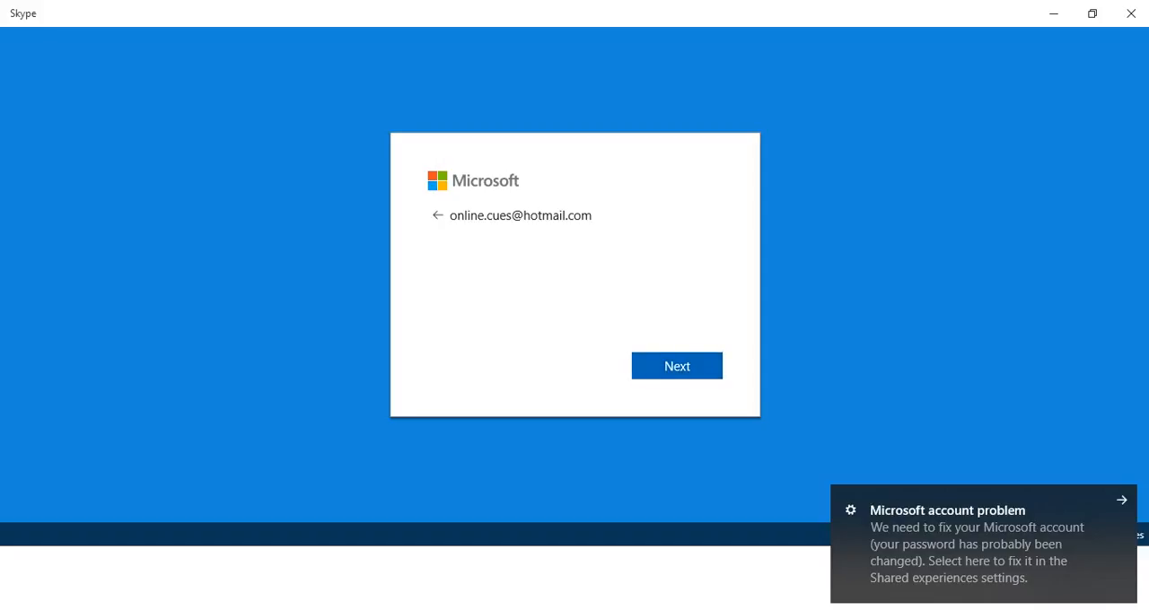
left_click(676, 365)
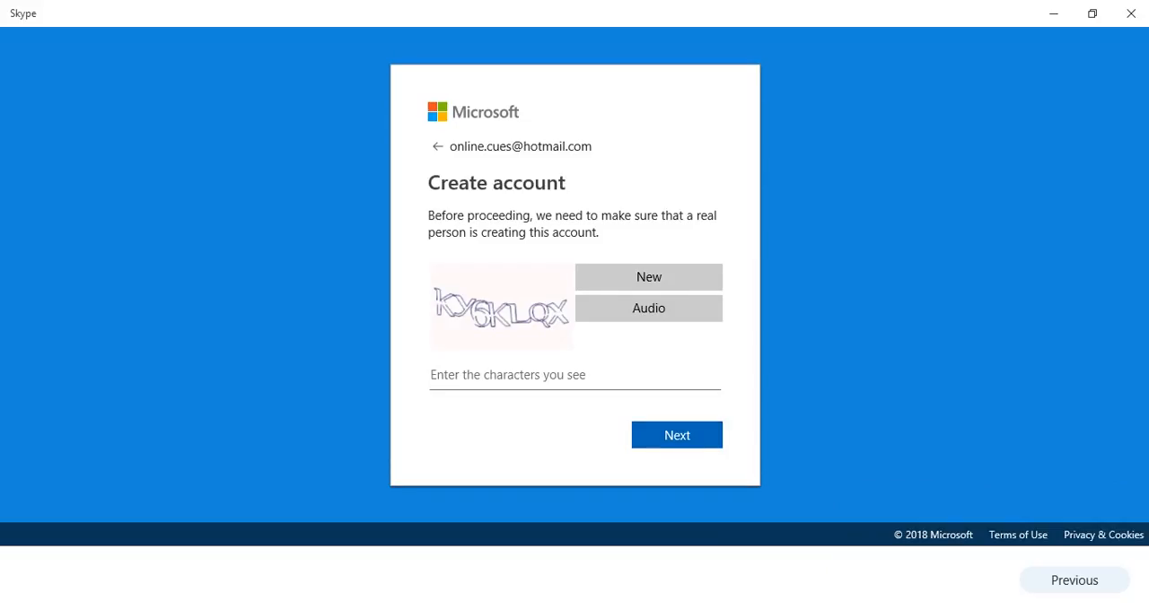
- Enter the verification characters 'Ky6KLQX' and submit them
left_click(574, 374)
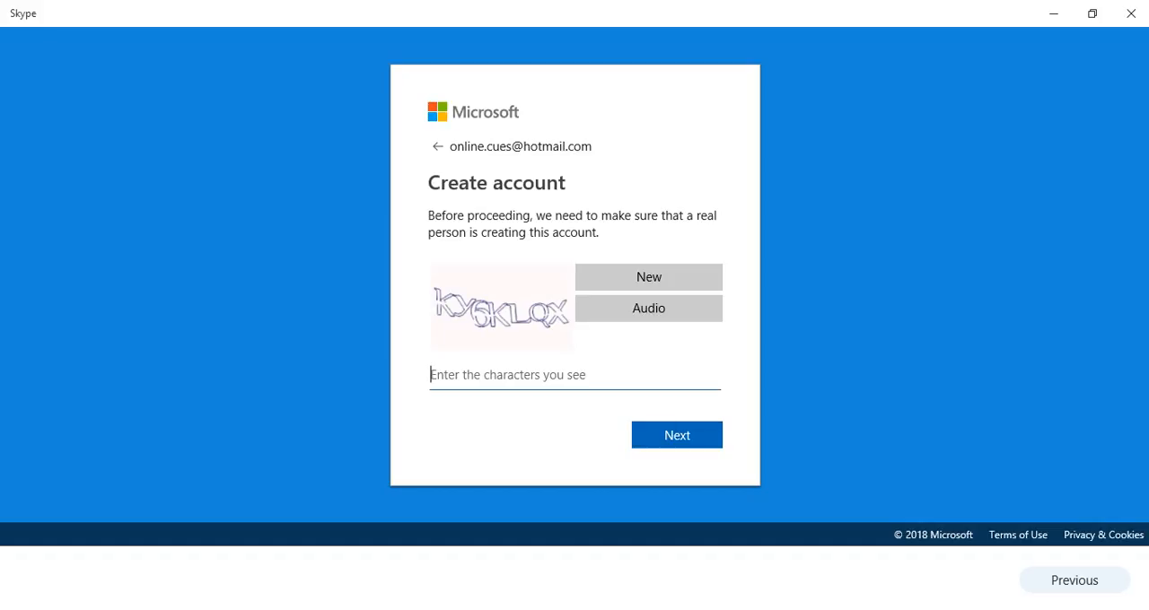
type("Ky")
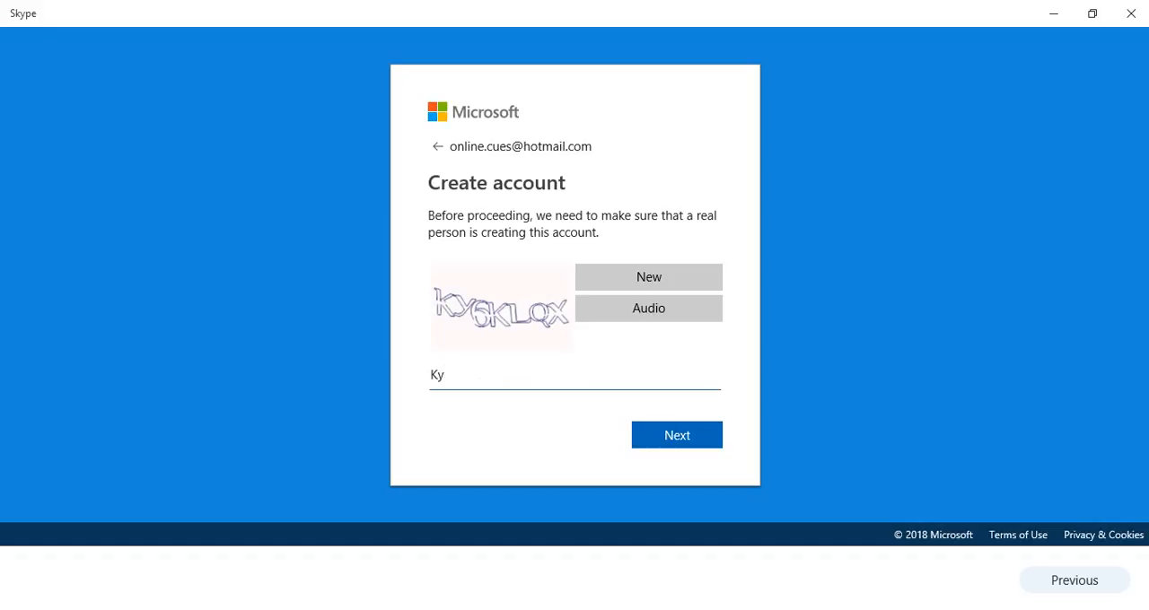
type("6")
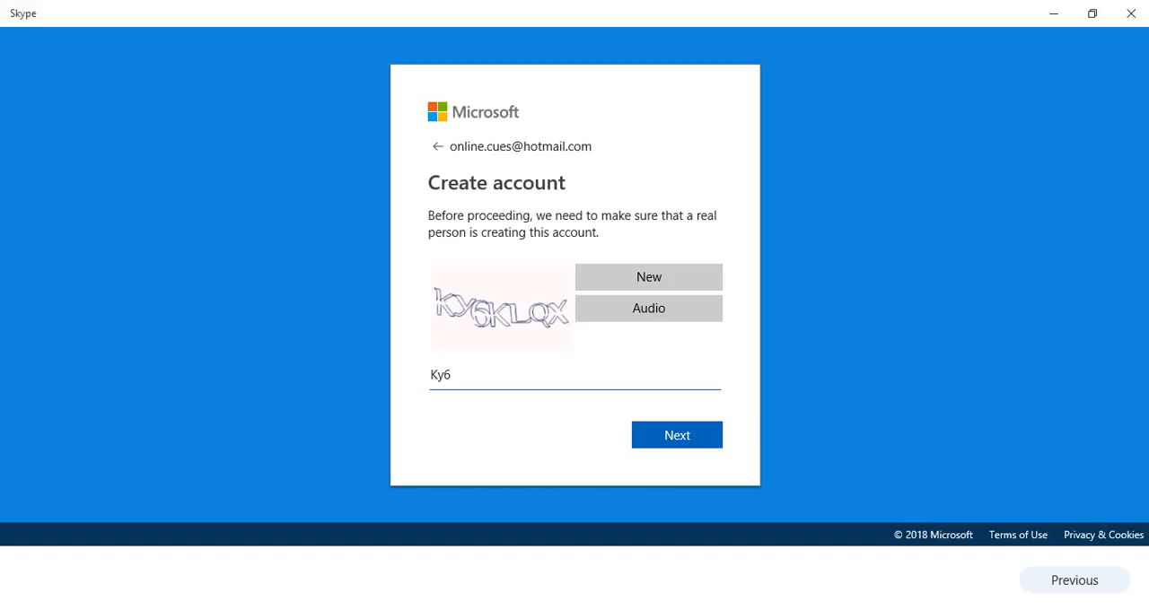
type("KL")
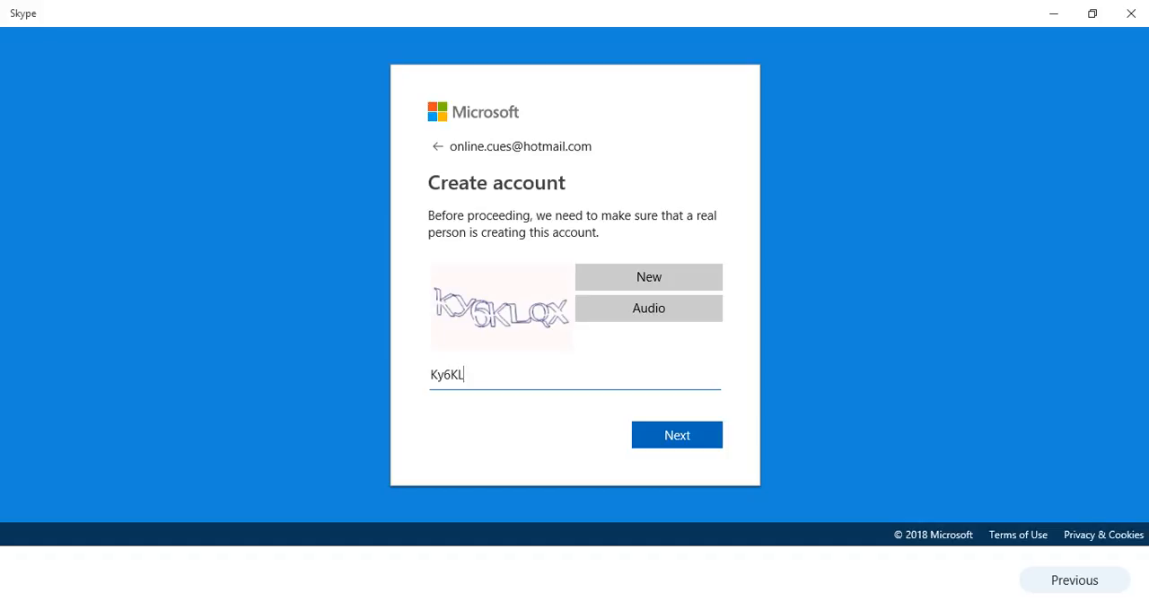
type("Q")
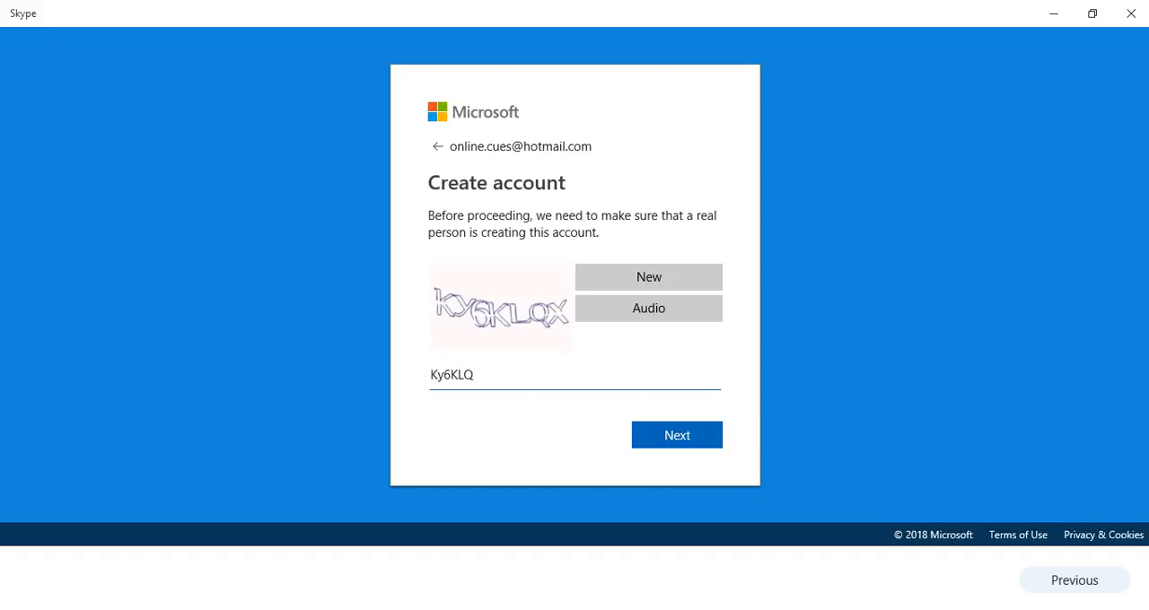
type("X")
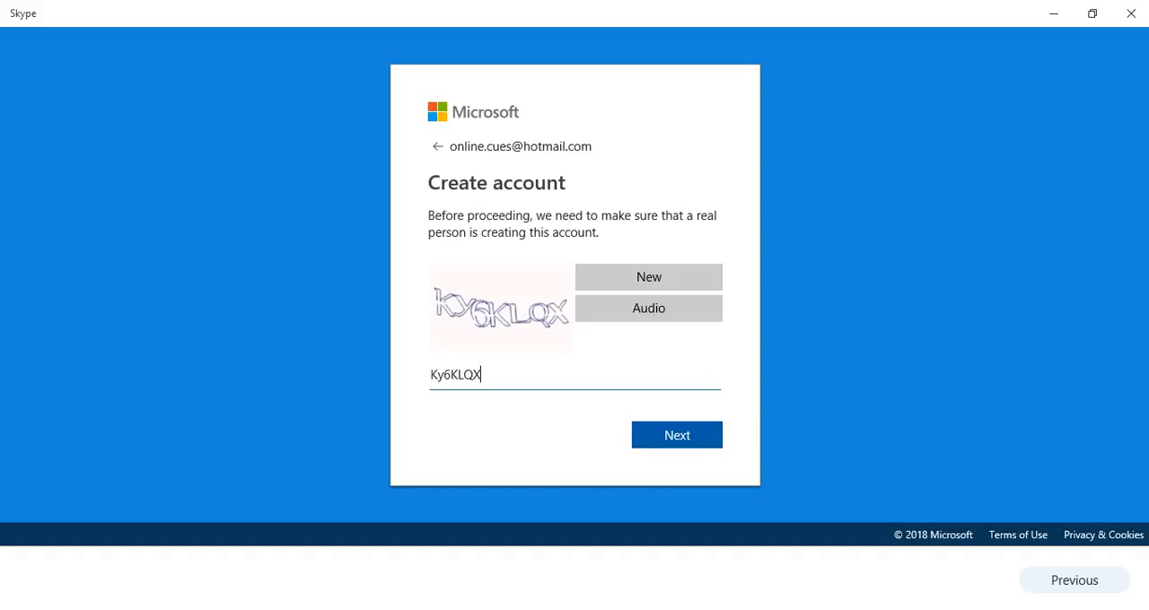
left_click(676, 436)
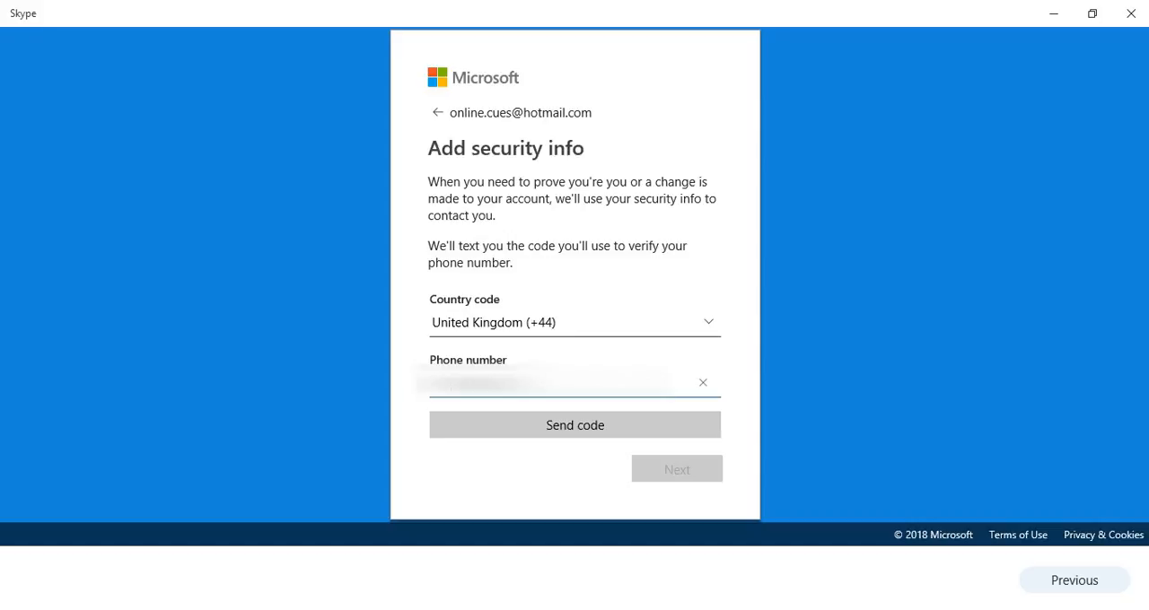
left_click(574, 322)
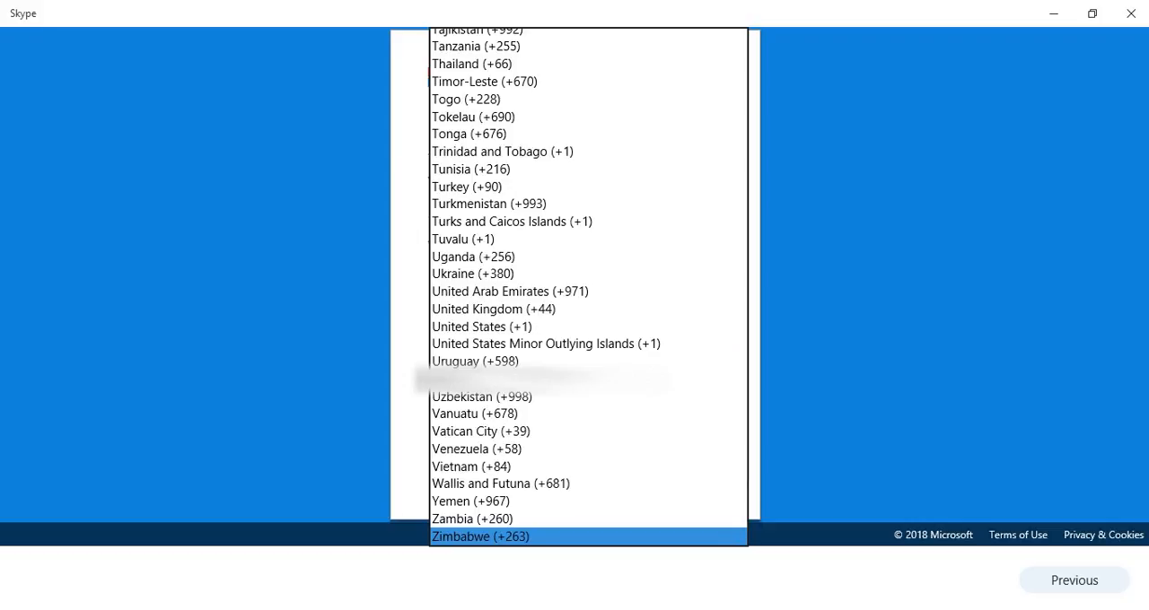
scroll("up", 3)
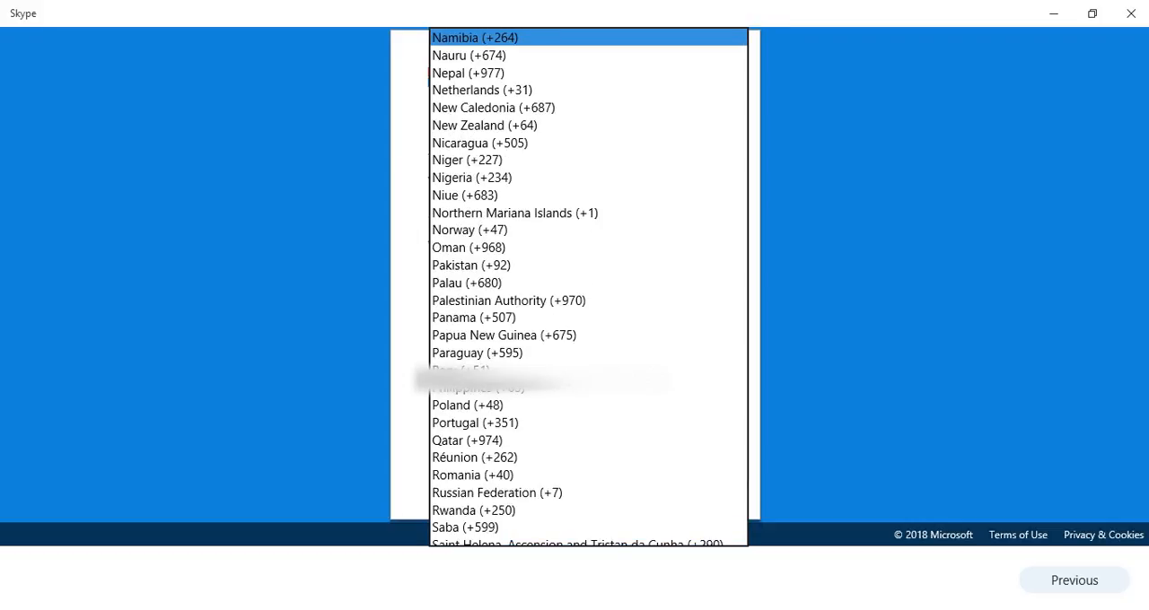
left_click(468, 73)
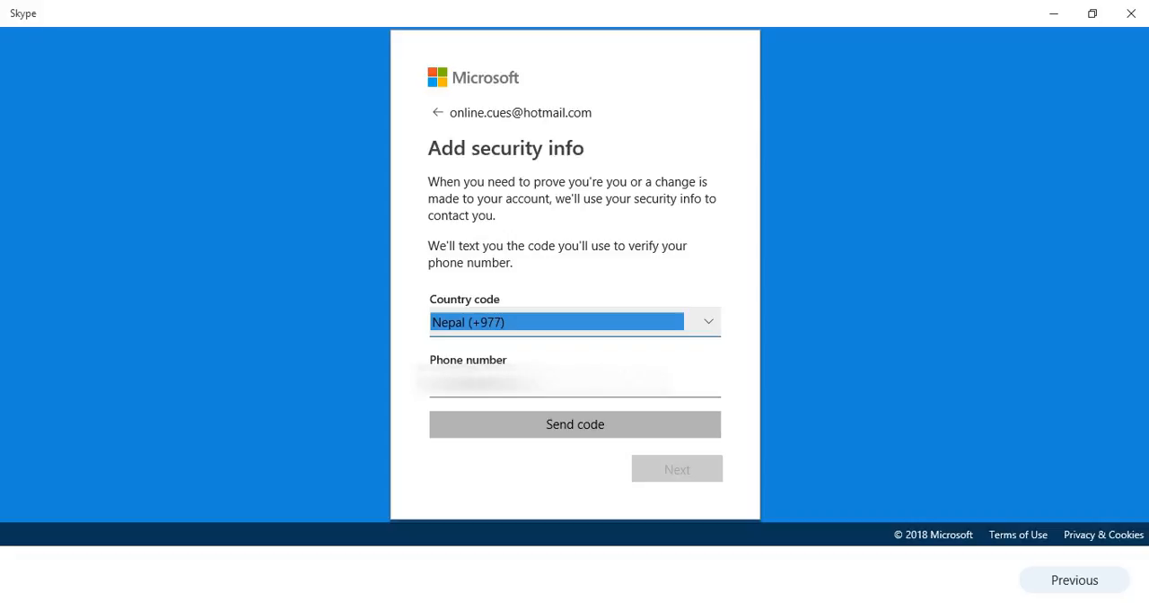
left_click(574, 424)
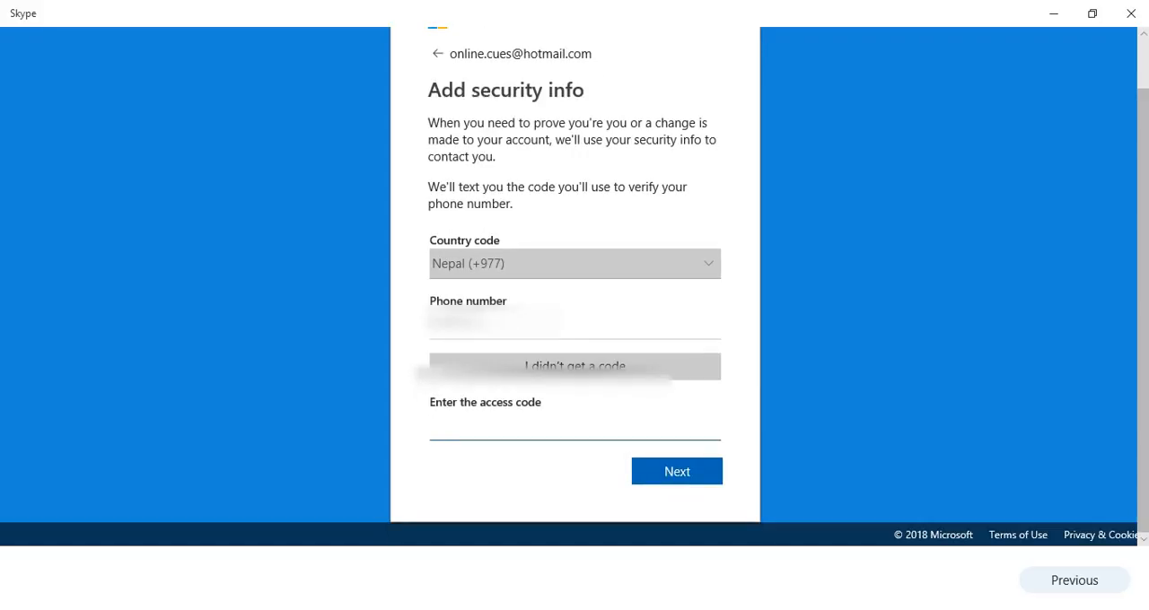
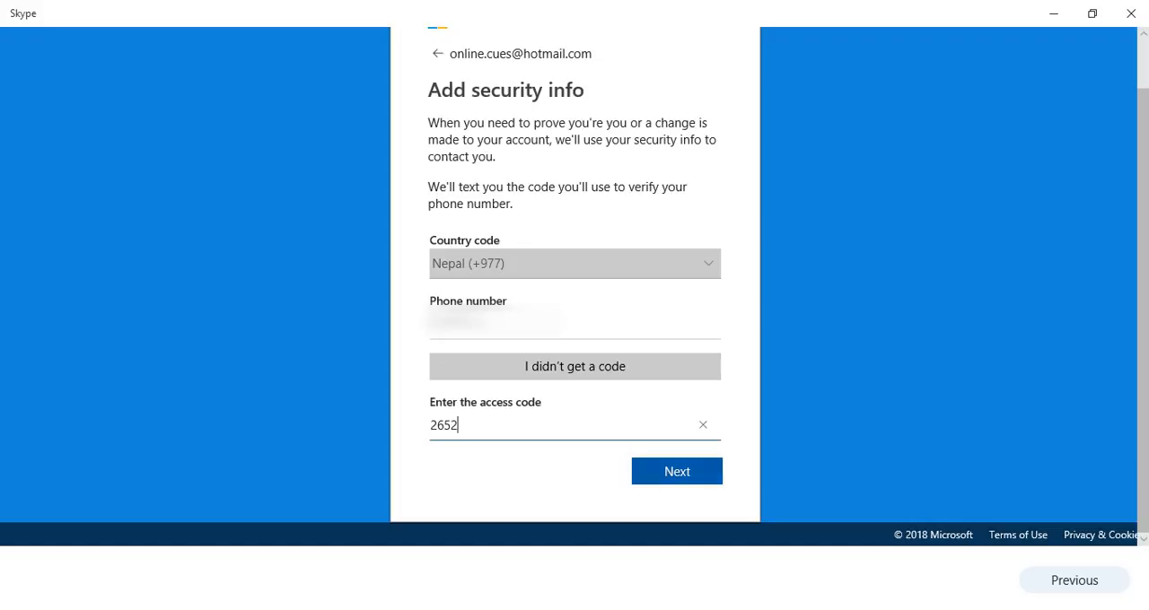
left_click(676, 471)
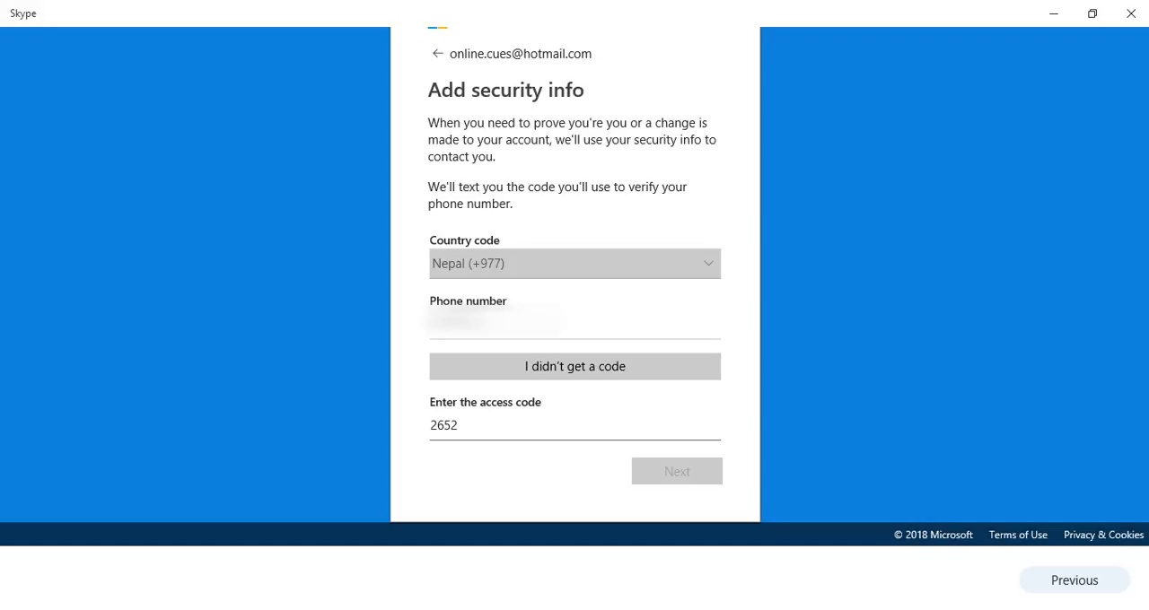
left_click(676, 471)
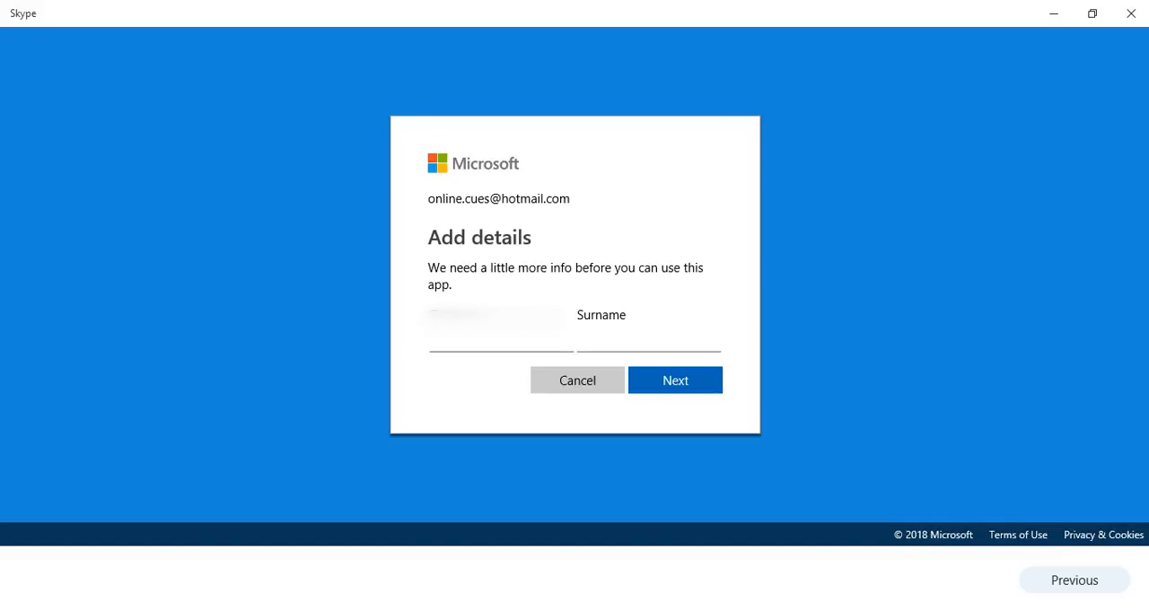
- Fill in first name 'Online' and surname 'Cues' and submit the details
left_click(500, 352)
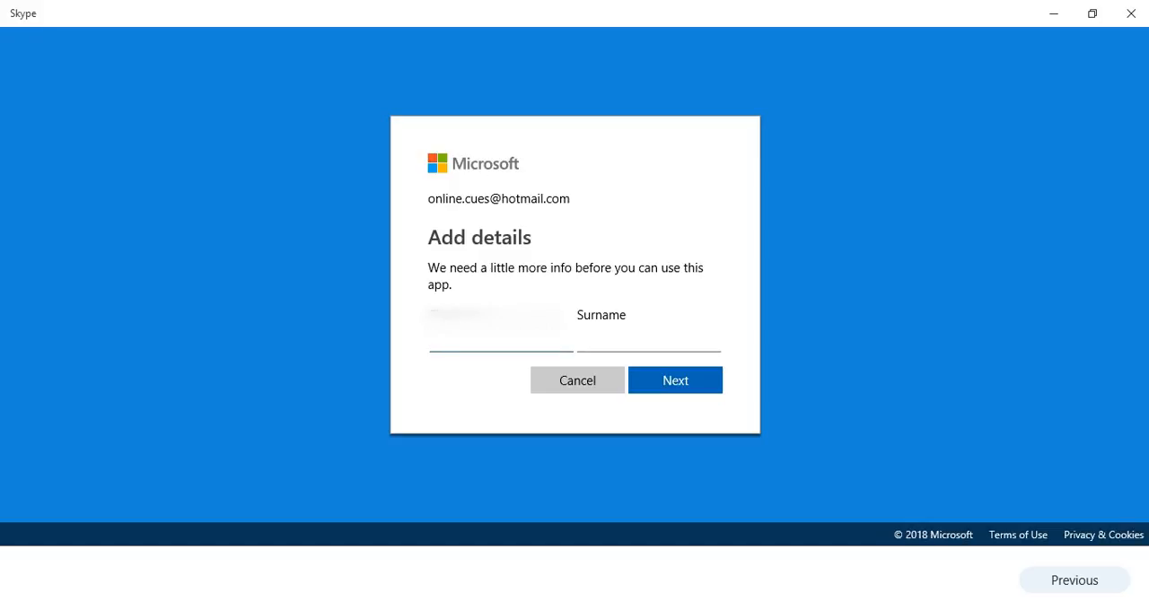
type("Online")
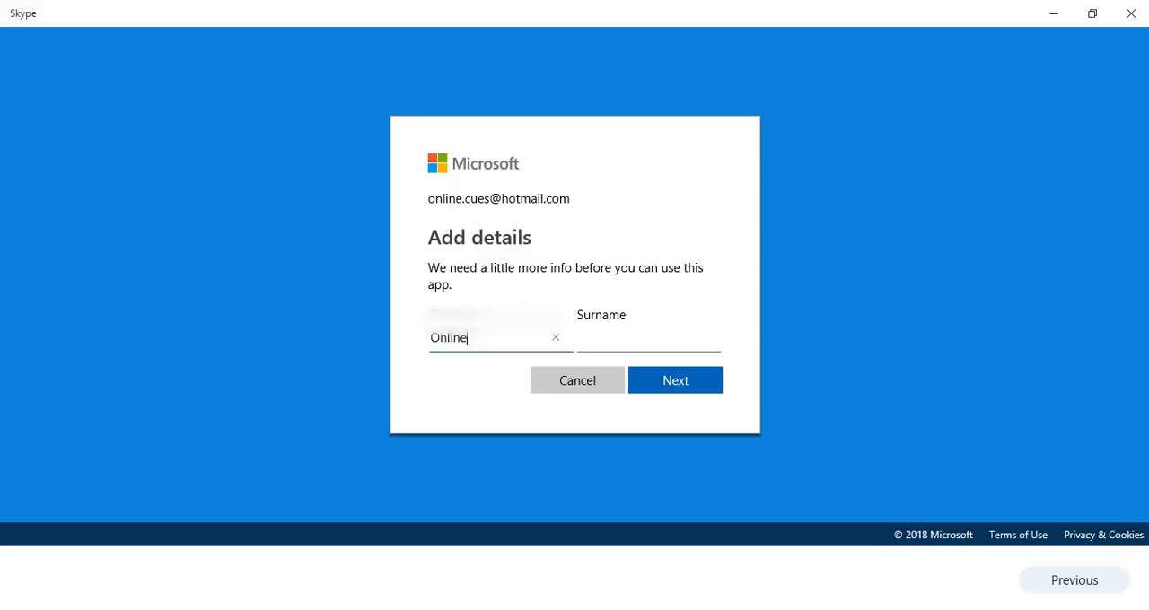
left_click(648, 337)
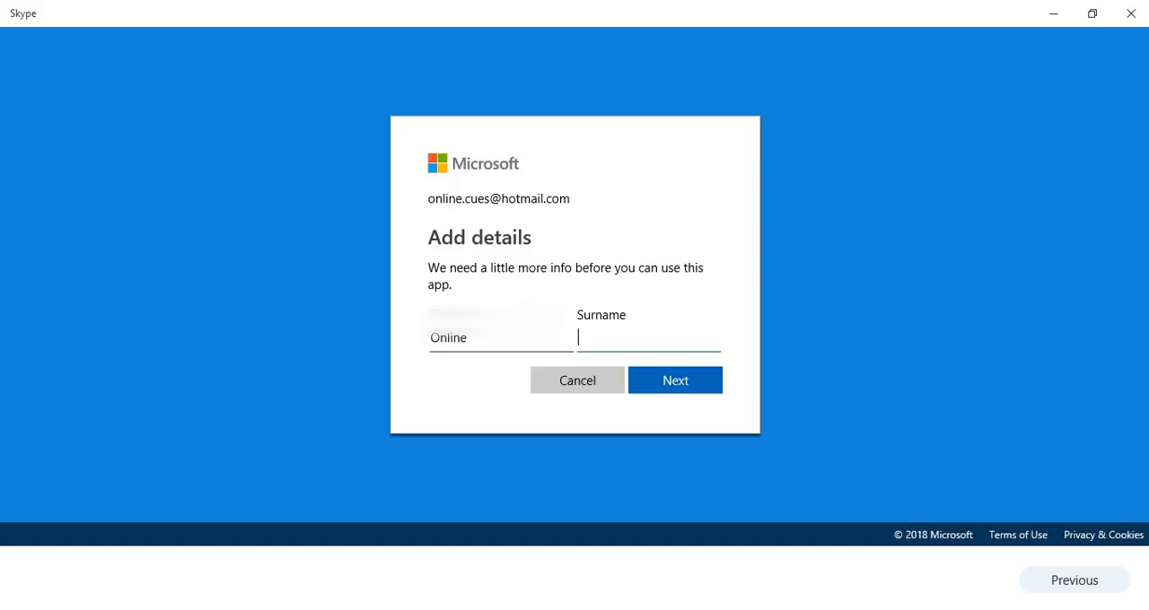
type("Cues")
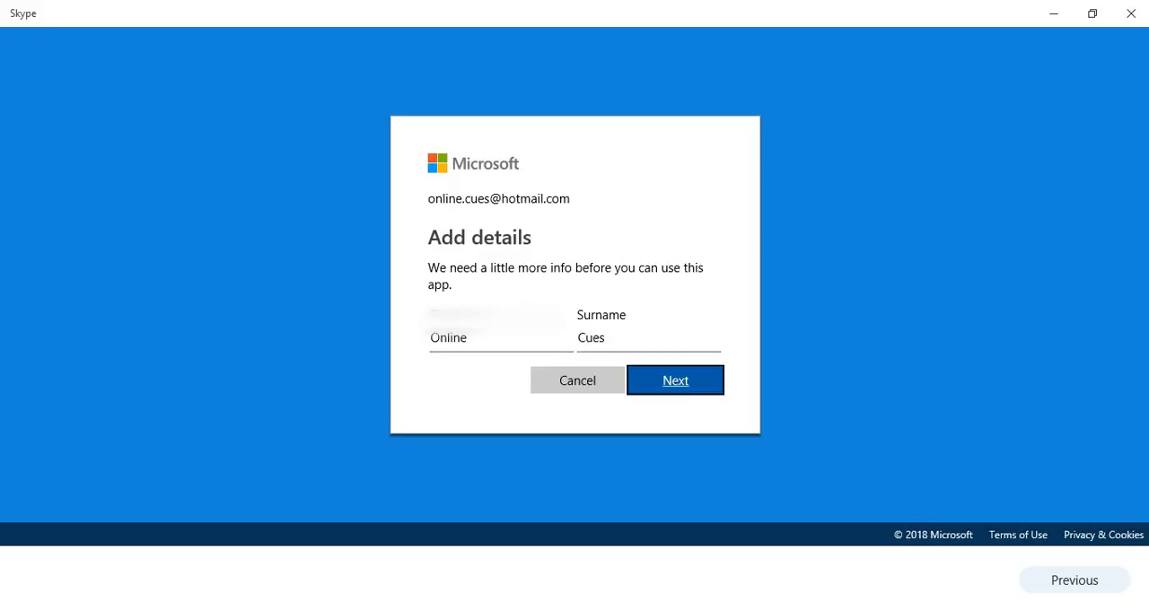
left_click(674, 380)
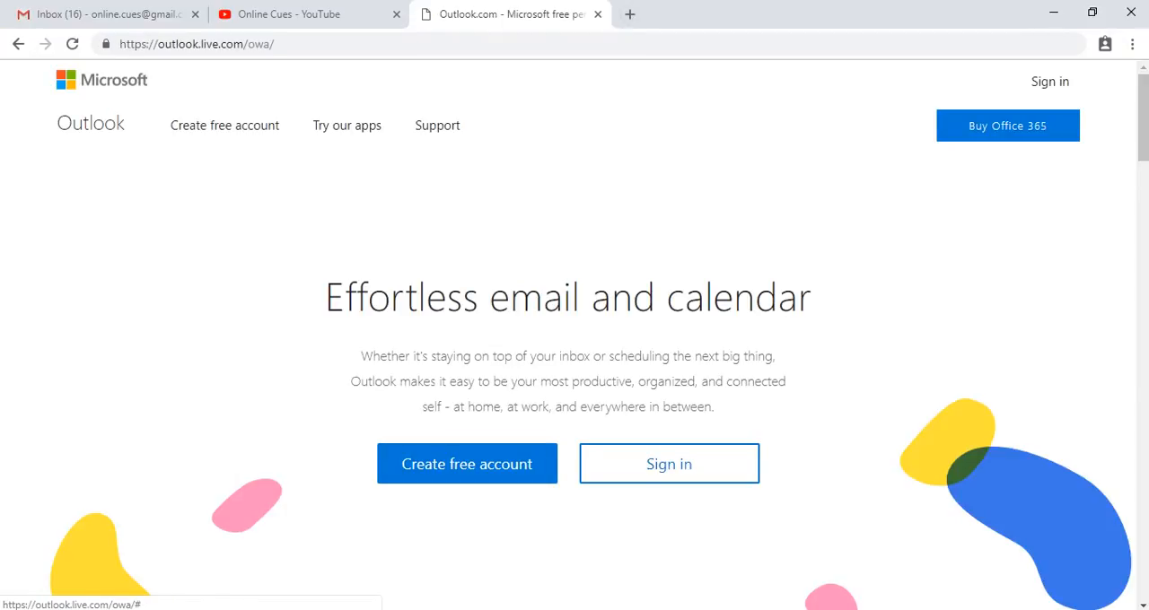
- Choose Sign in on outlook.live.com to load the Microsoft login page
left_click(668, 464)
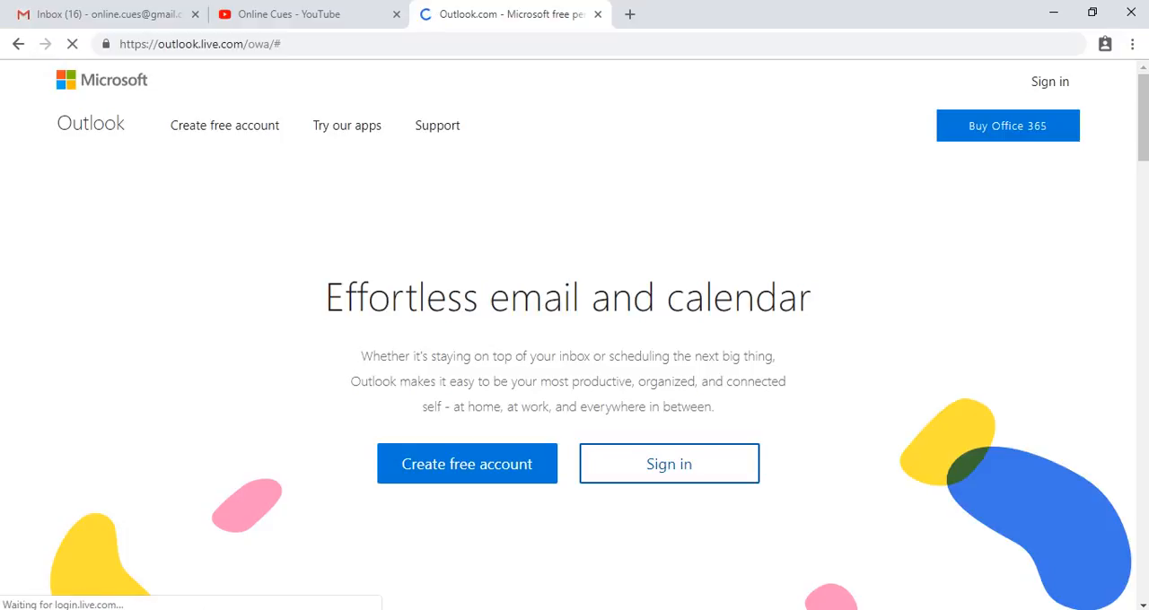
left_click(669, 463)
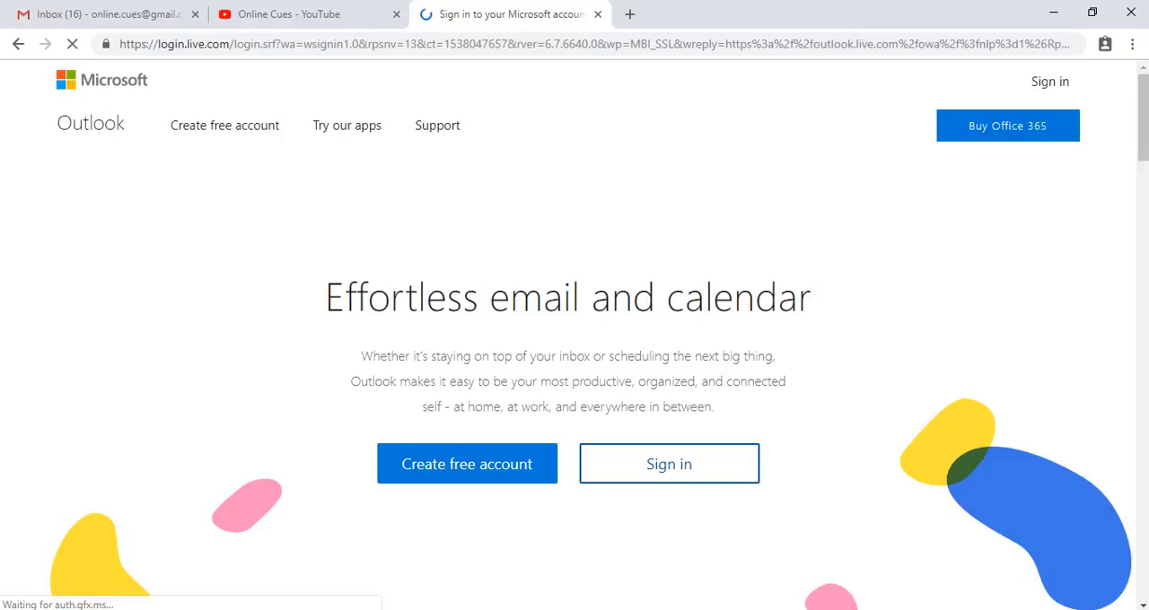
left_click(669, 464)
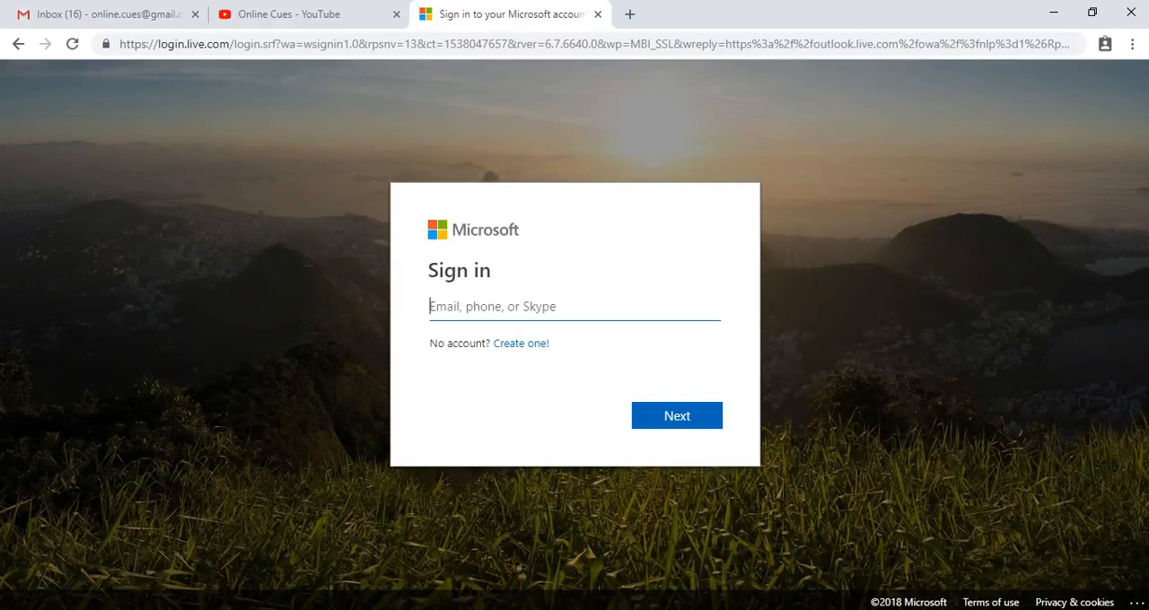
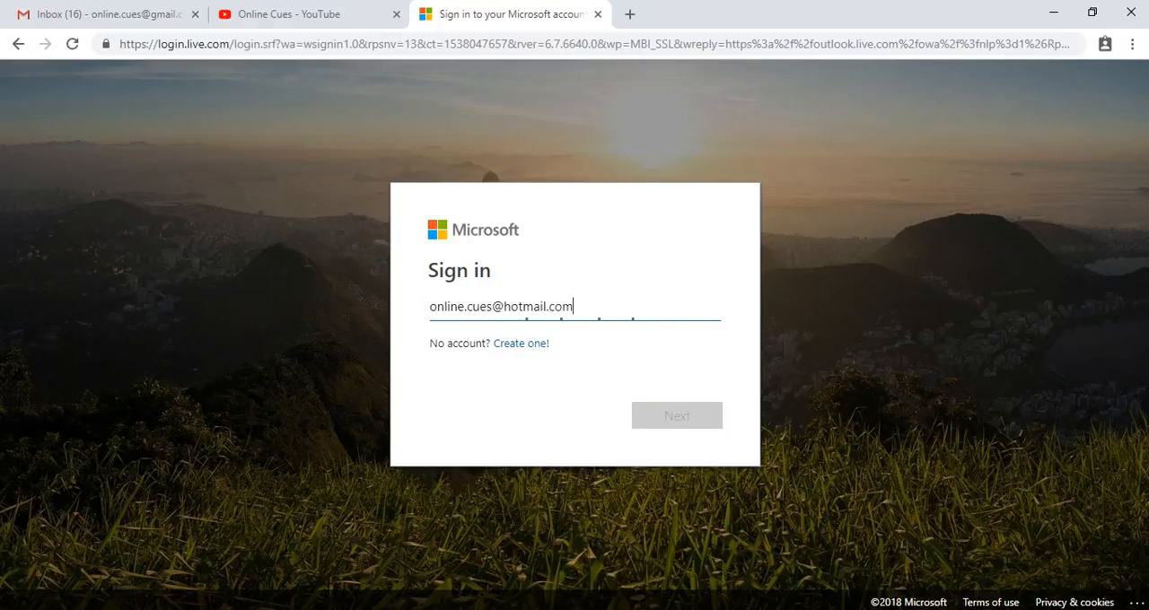
left_click(676, 416)
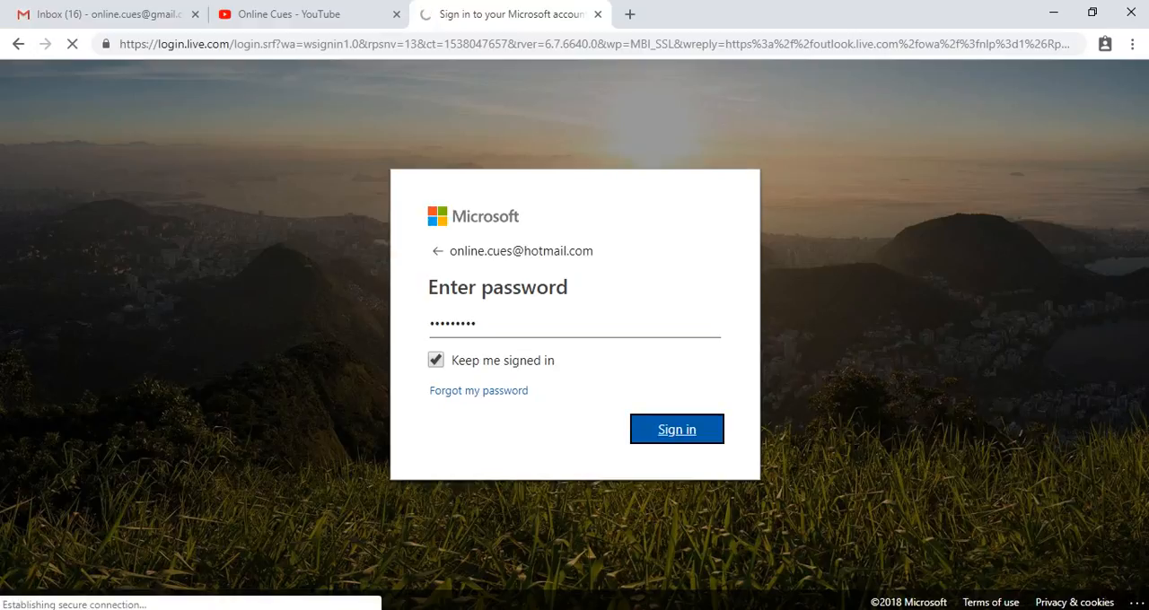
- Attempt signing in with the entered password, which is rejected as incorrect
left_click(676, 430)
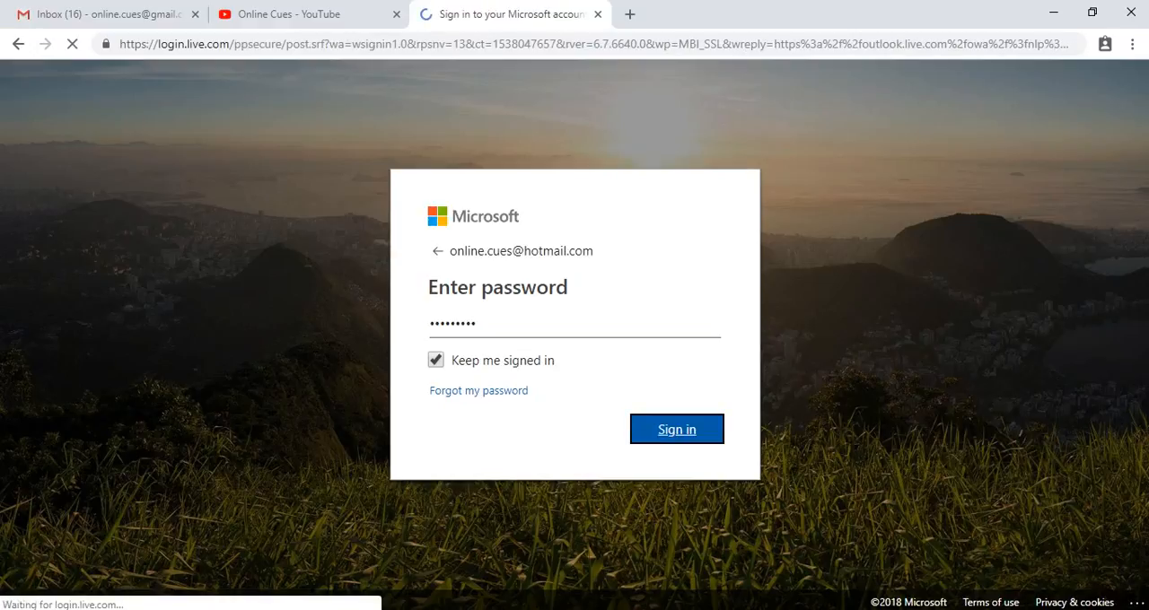
left_click(676, 429)
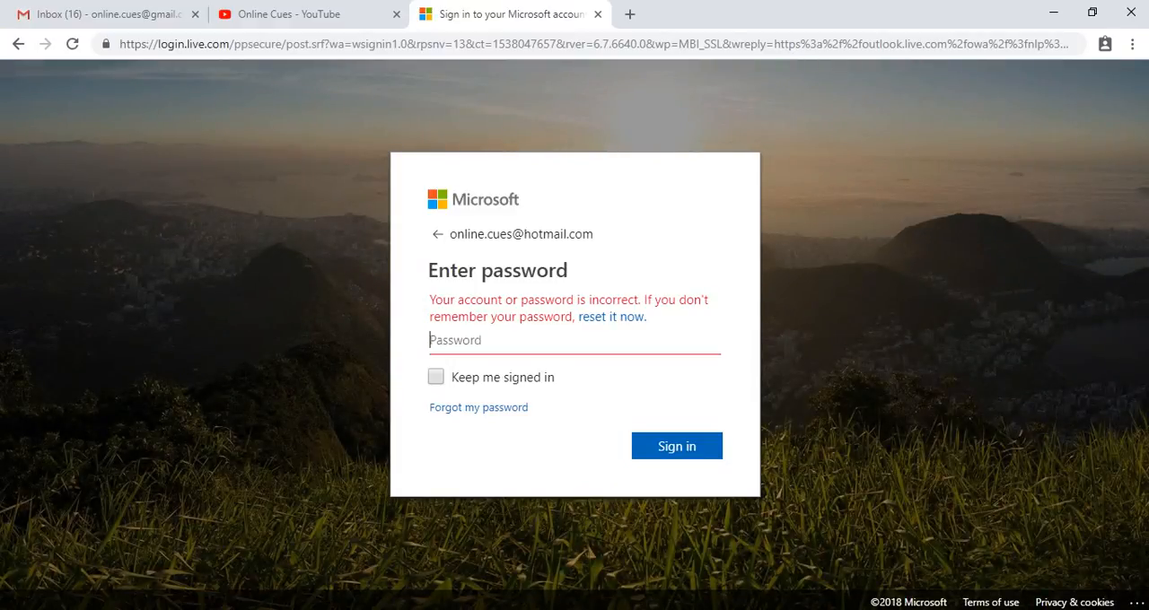
type("•")
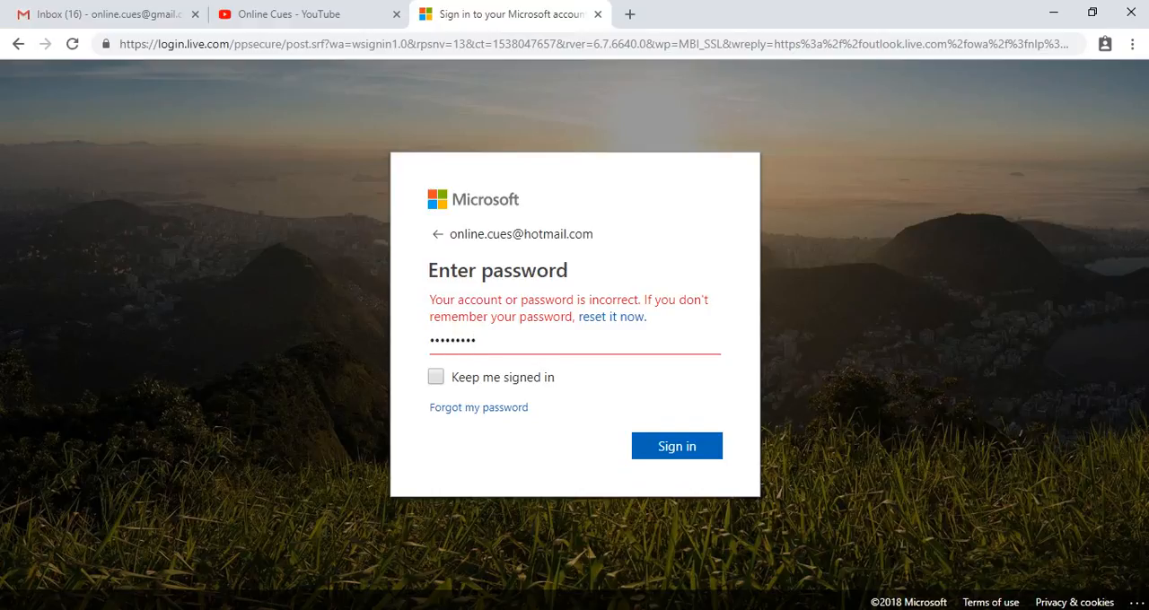
left_click(676, 446)
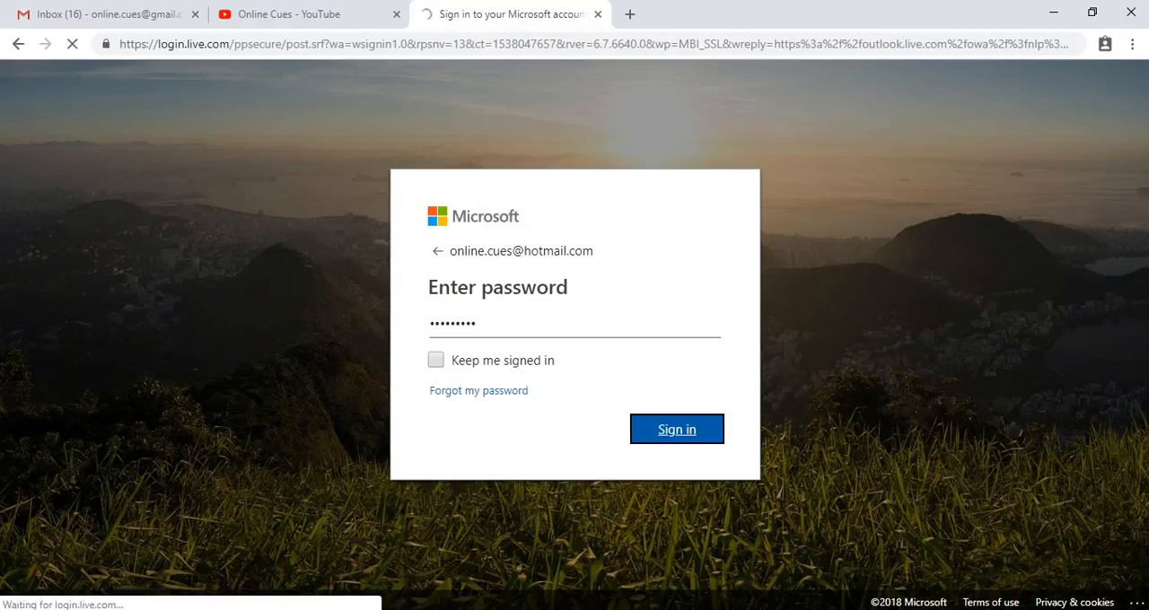
left_click(677, 429)
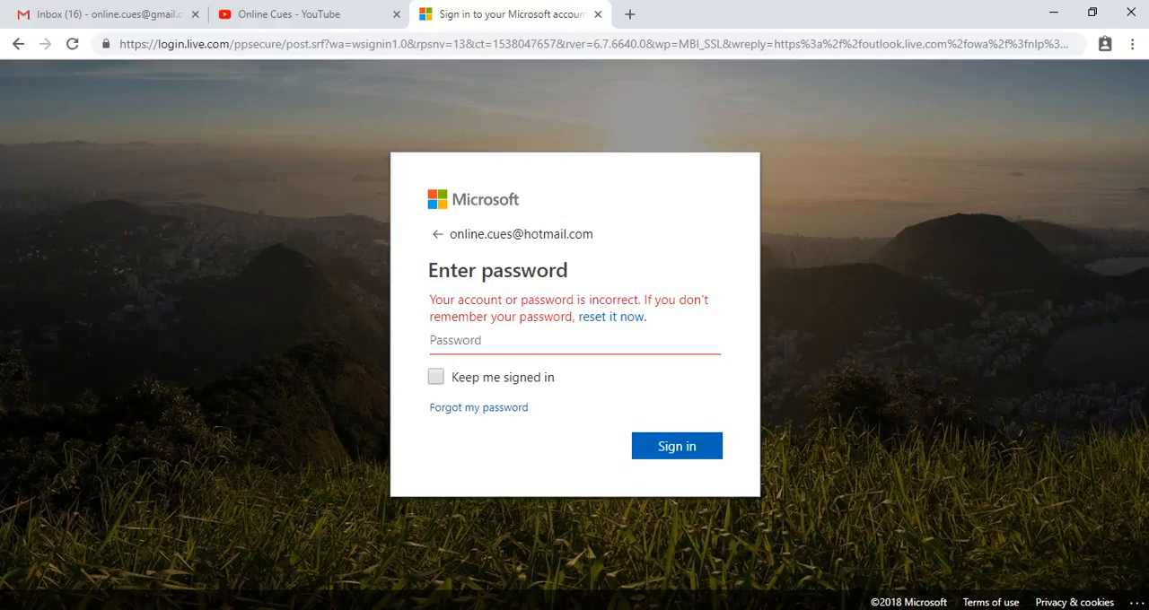
- Re-enter the password and sign in, reaching the new mailbox greeting
left_click(575, 340)
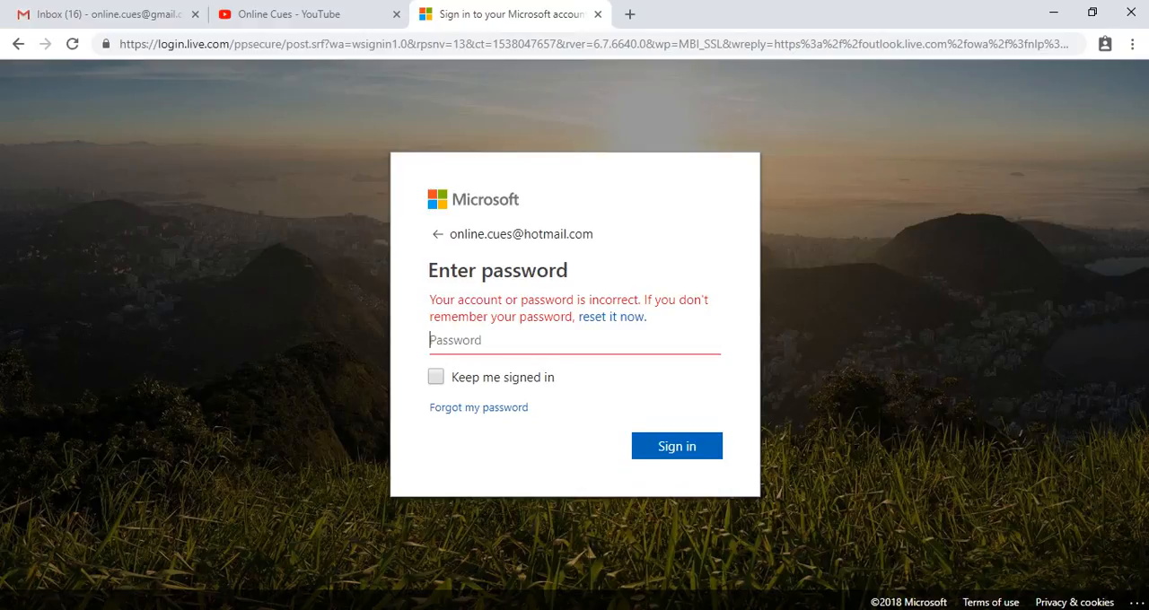
left_click(676, 446)
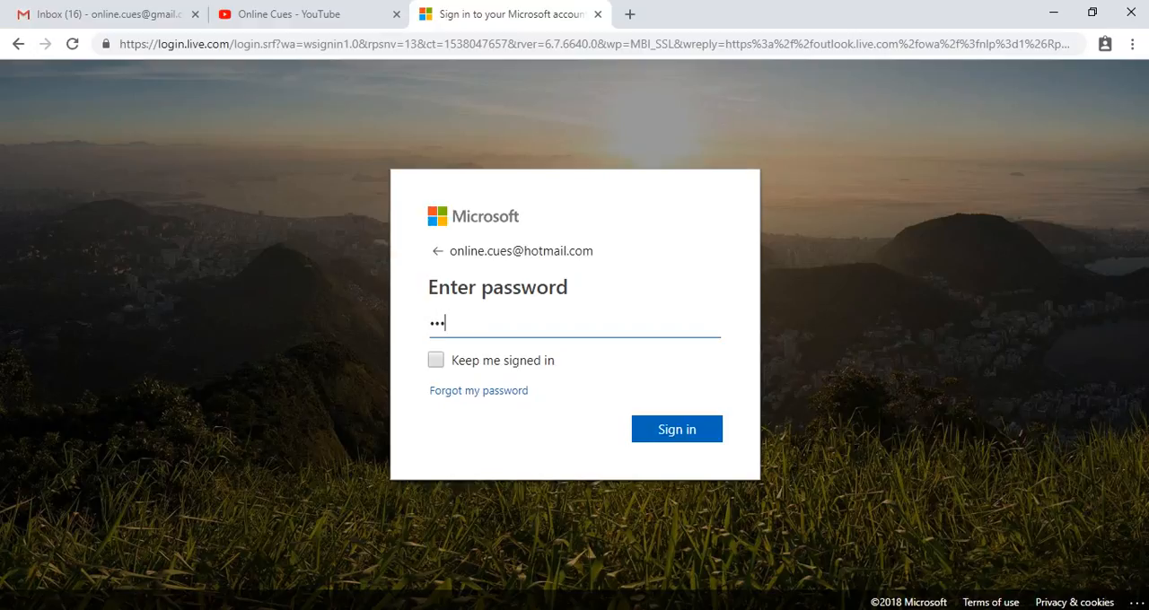
type("password")
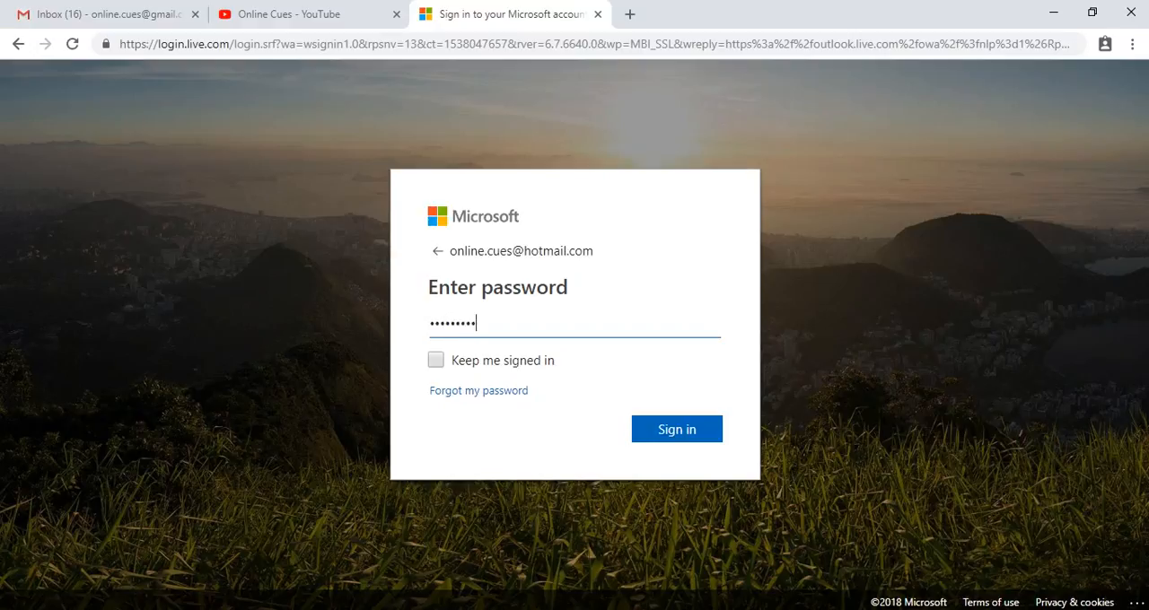
left_click(677, 429)
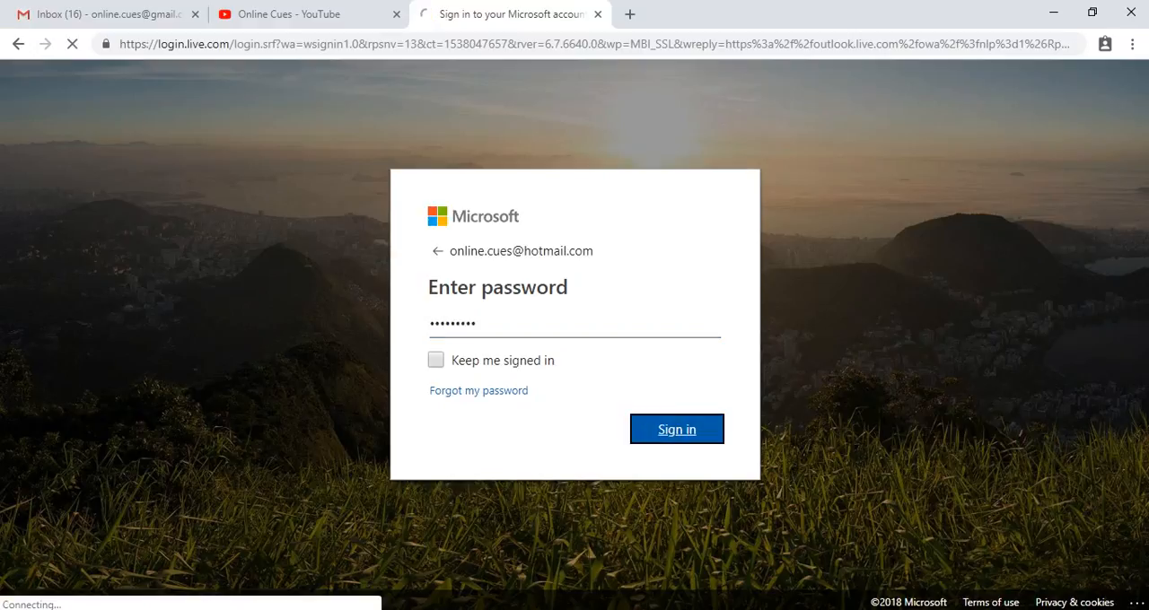
left_click(676, 429)
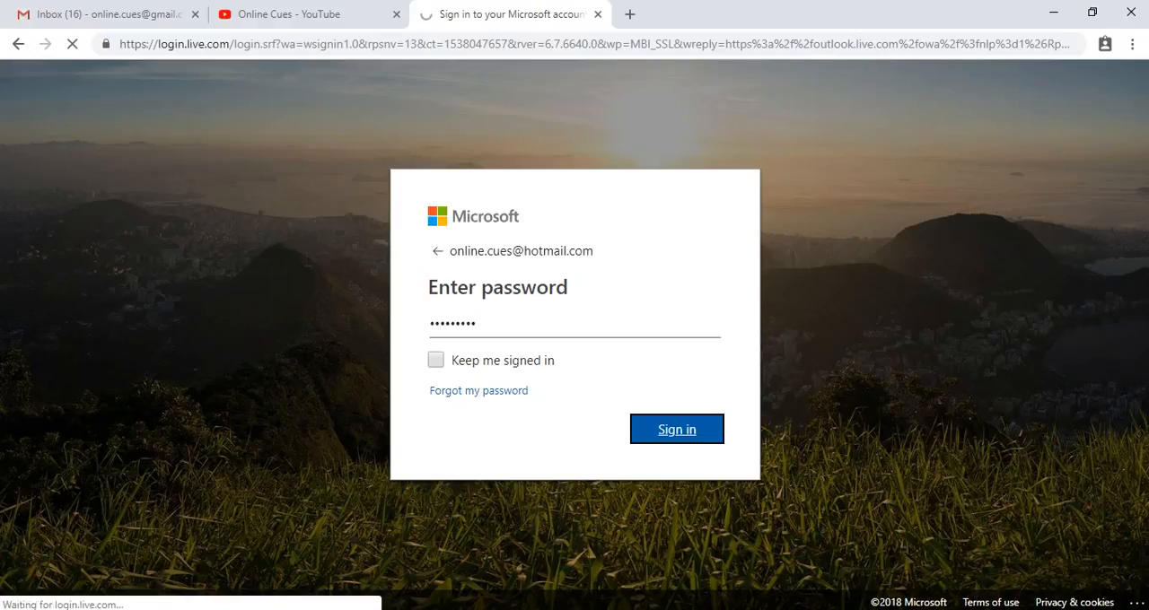
left_click(676, 429)
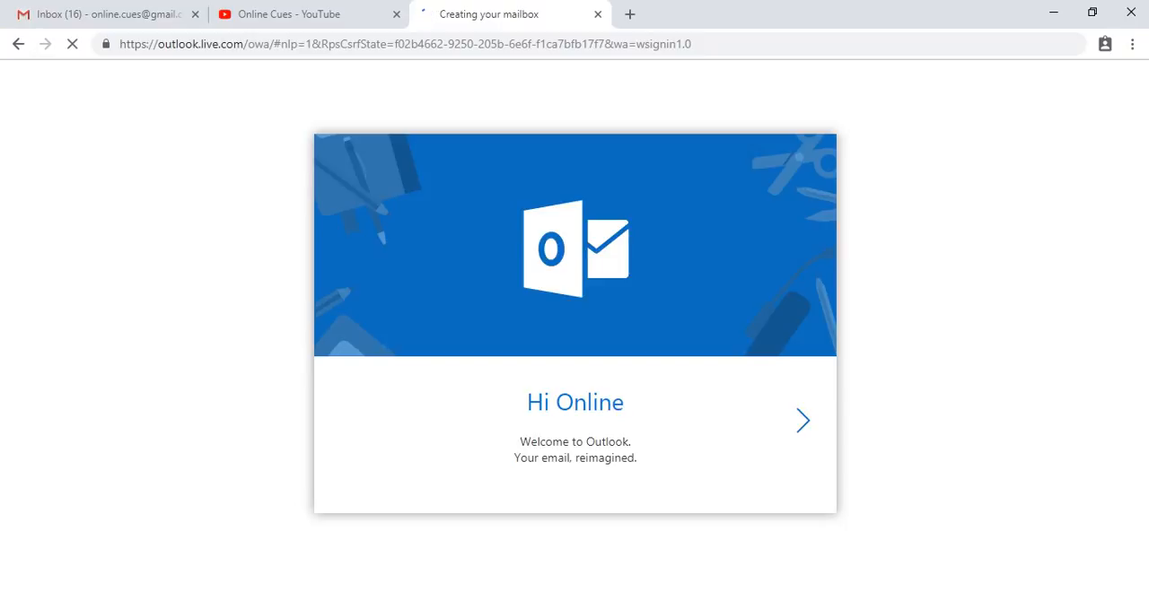
- Skip the Outlook.com welcome and keep English (United States) with the UTC+05:00 Ashgabat, Tashkent time zone
left_click(802, 420)
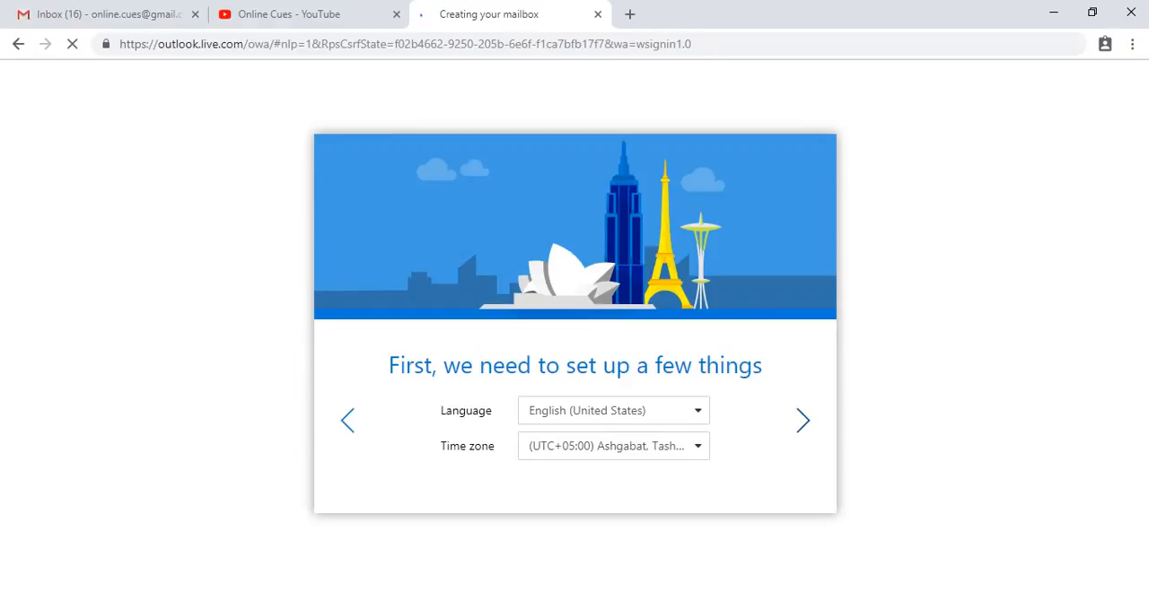
left_click(613, 410)
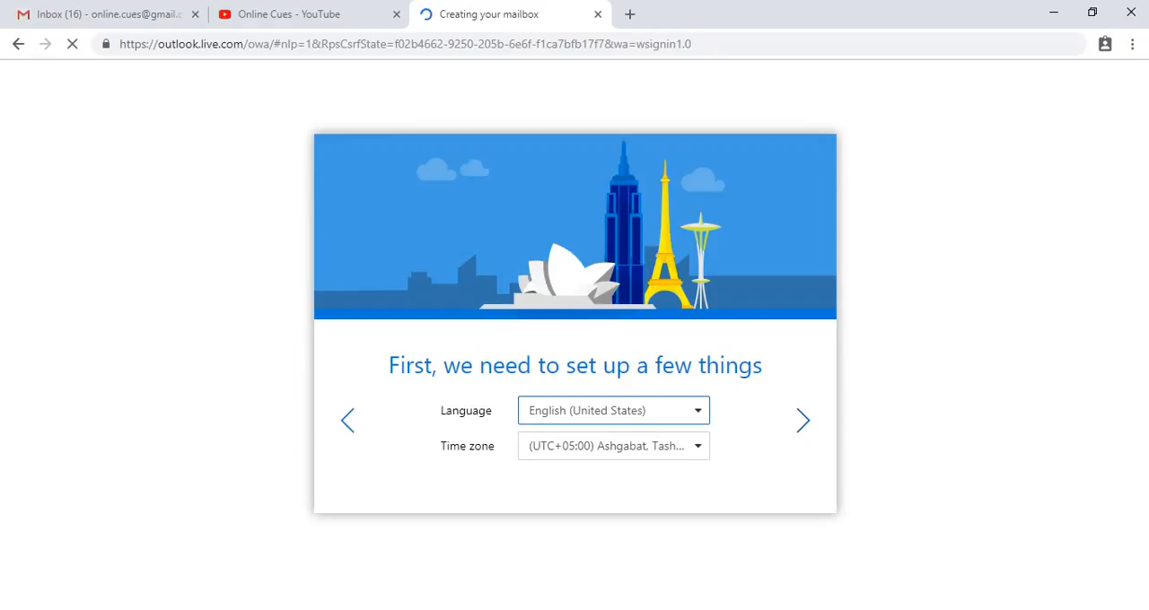
left_click(613, 410)
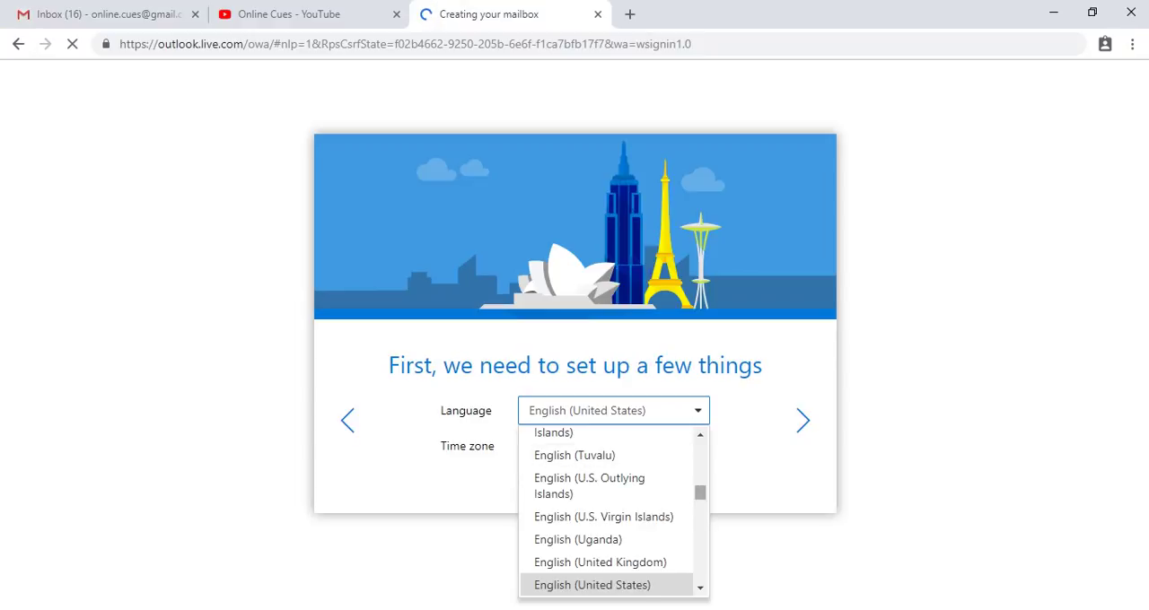
scroll("up", 3)
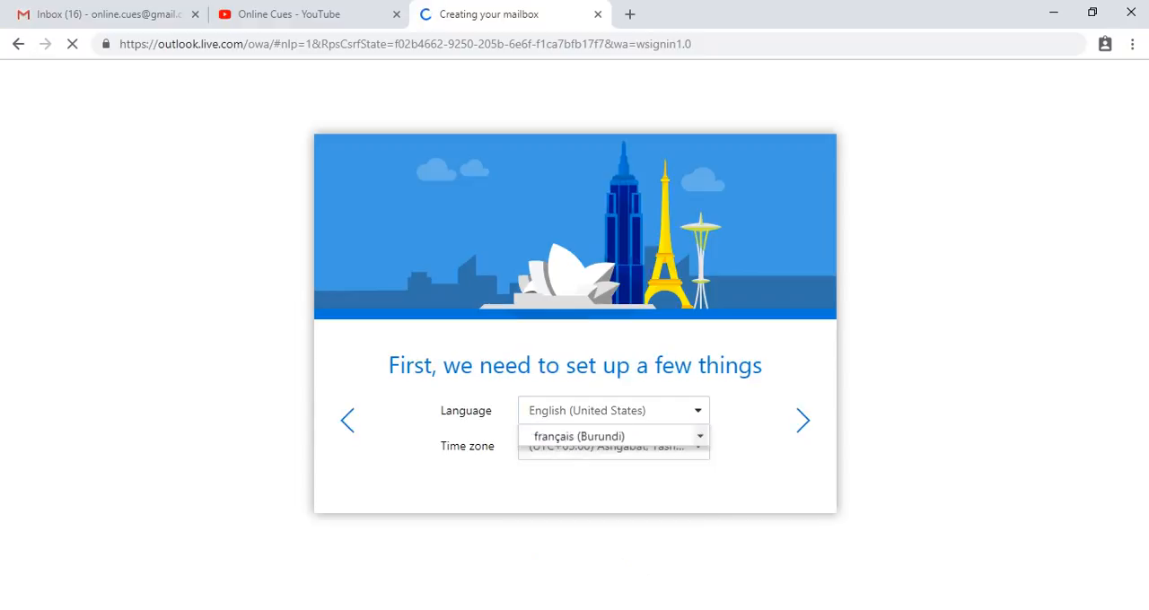
left_click(613, 445)
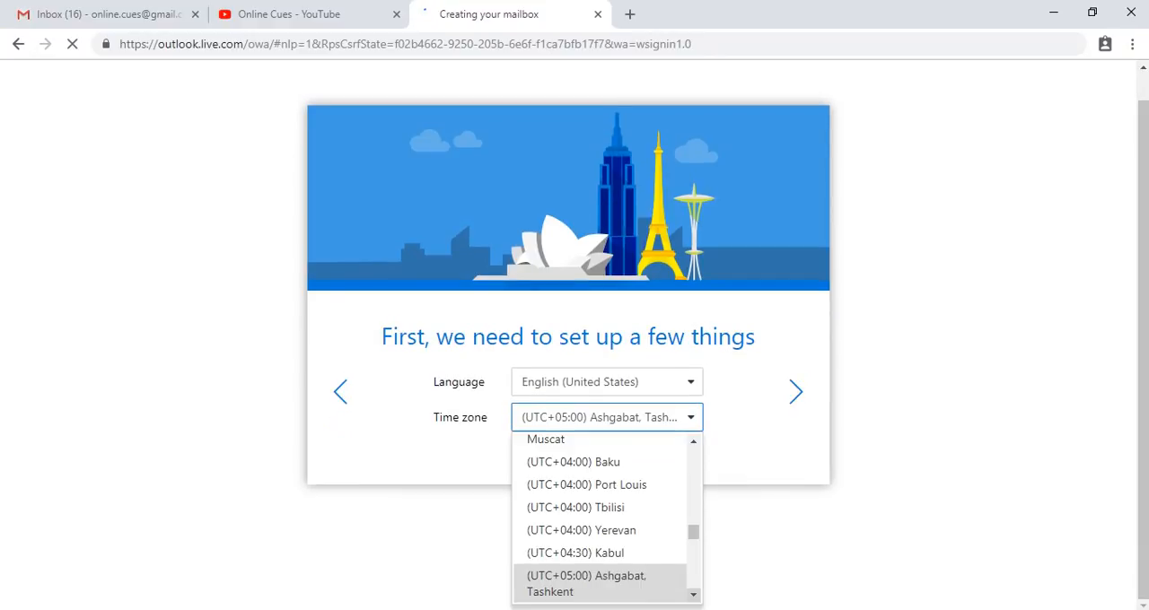
scroll("down", 3)
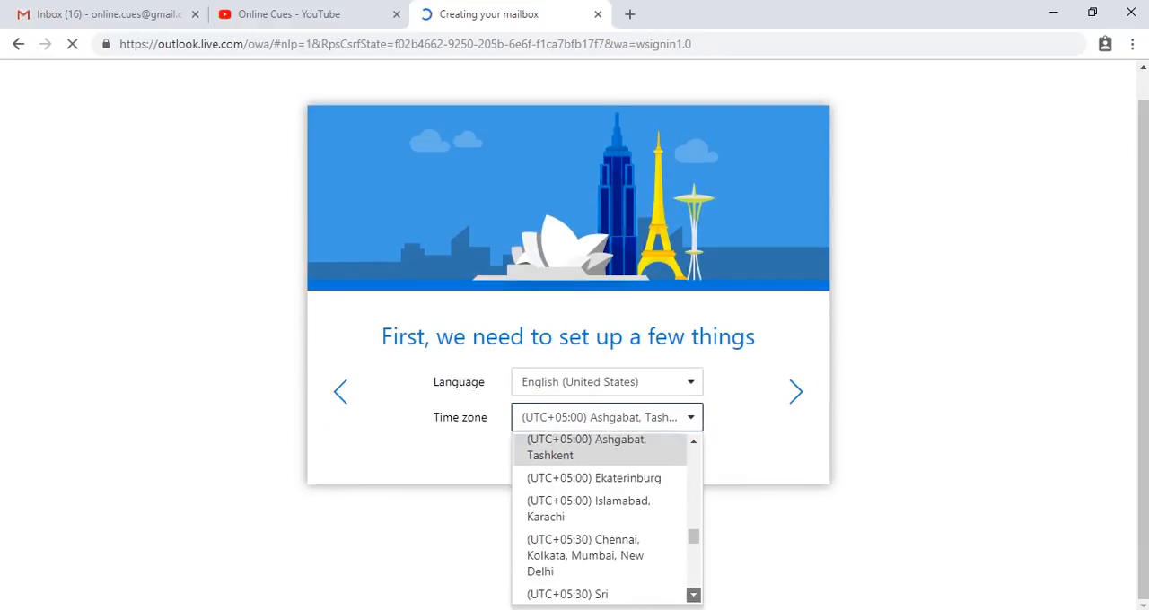
left_click(590, 500)
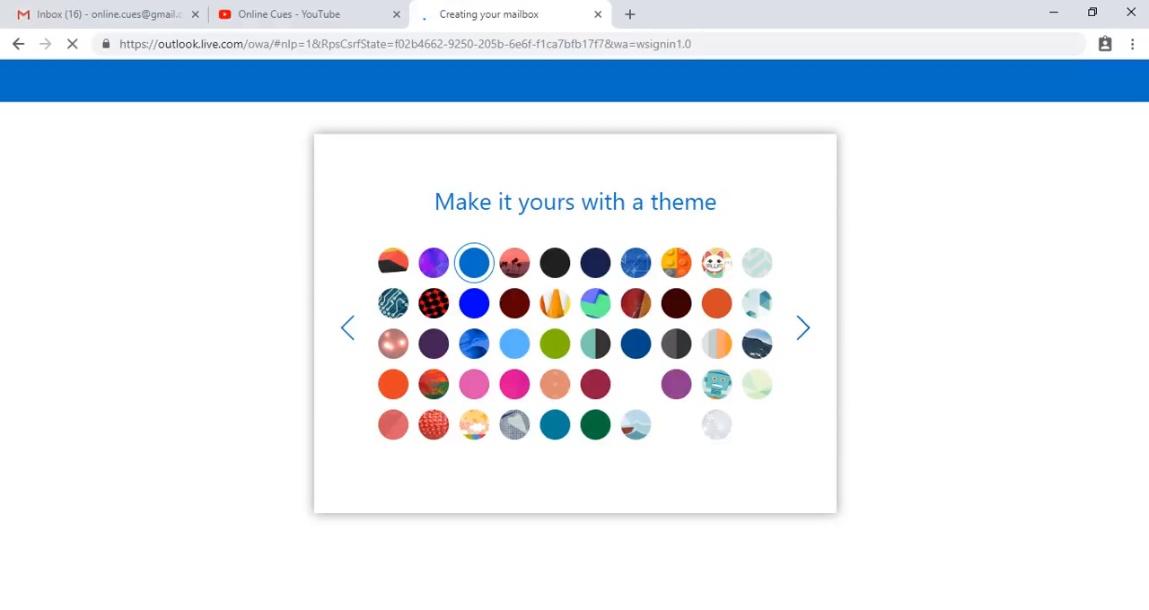
- Accept the default theme and signature, choose Let's go, and reload after the connection error
left_click(802, 327)
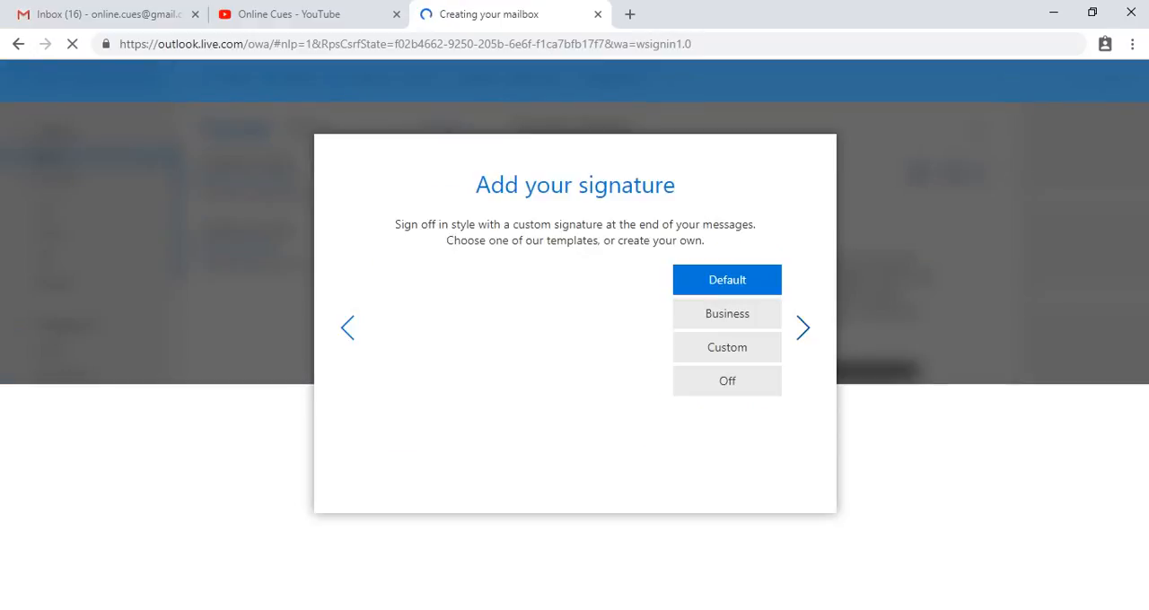
left_click(802, 327)
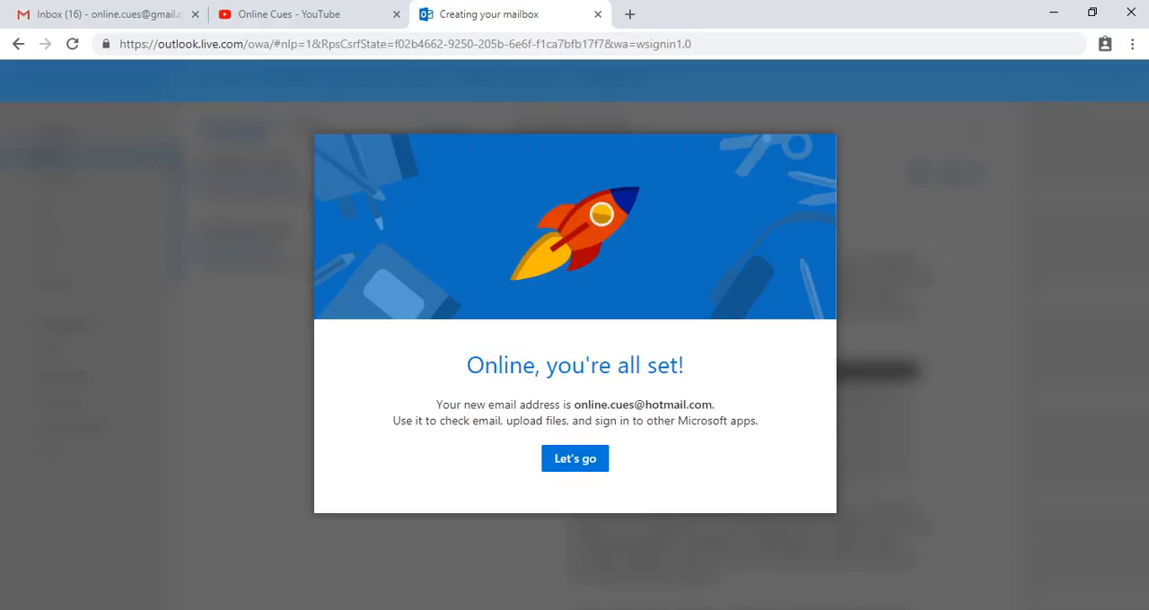
left_click(575, 459)
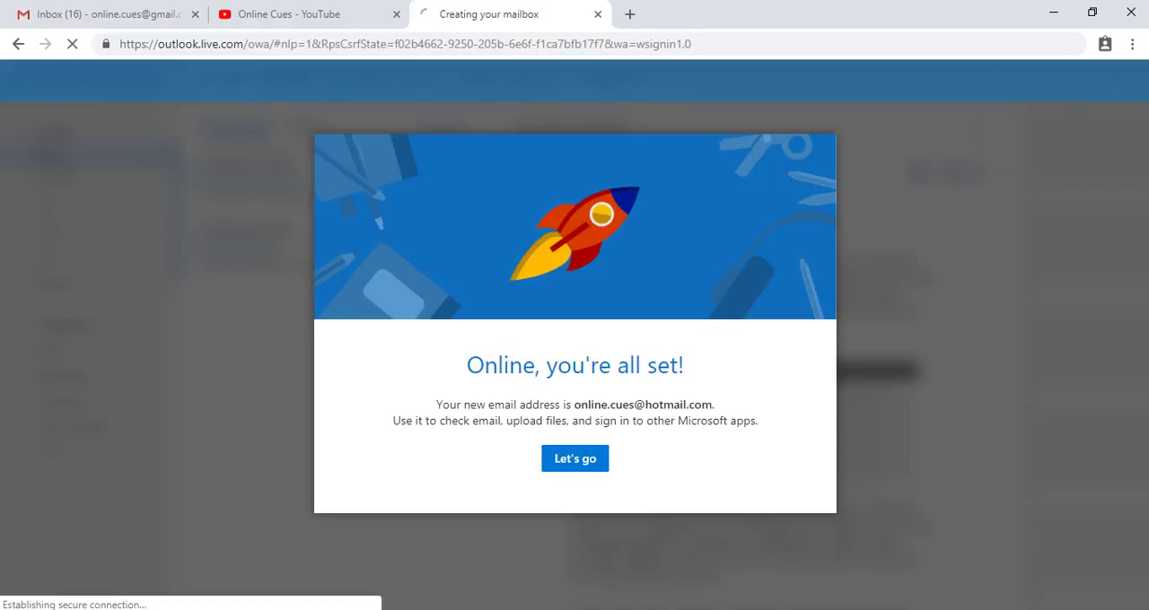
left_click(574, 458)
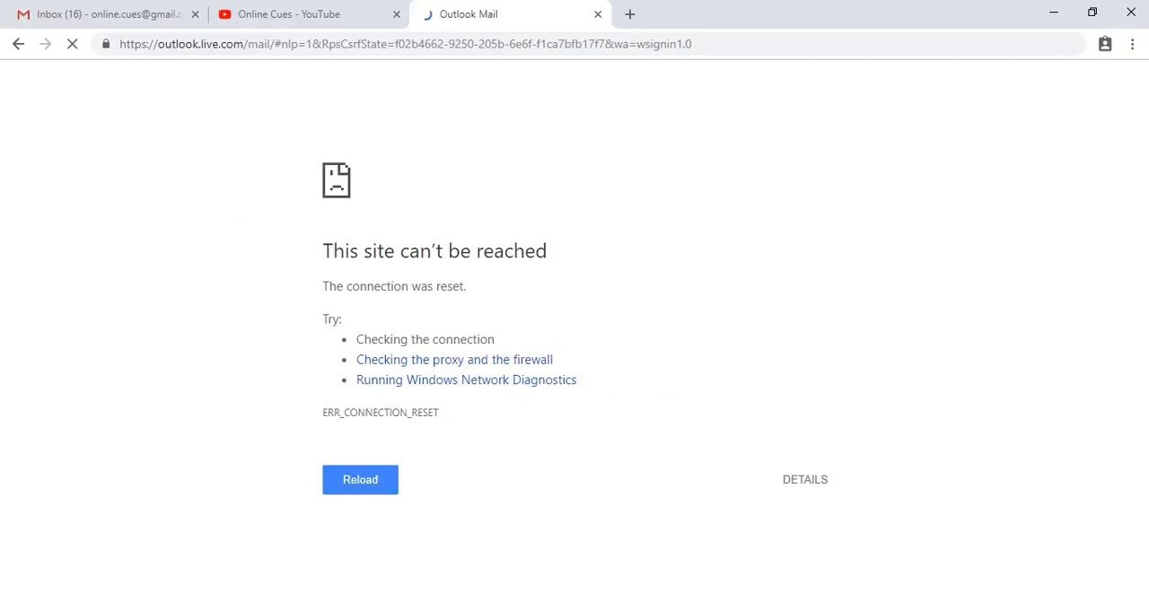
left_click(360, 479)
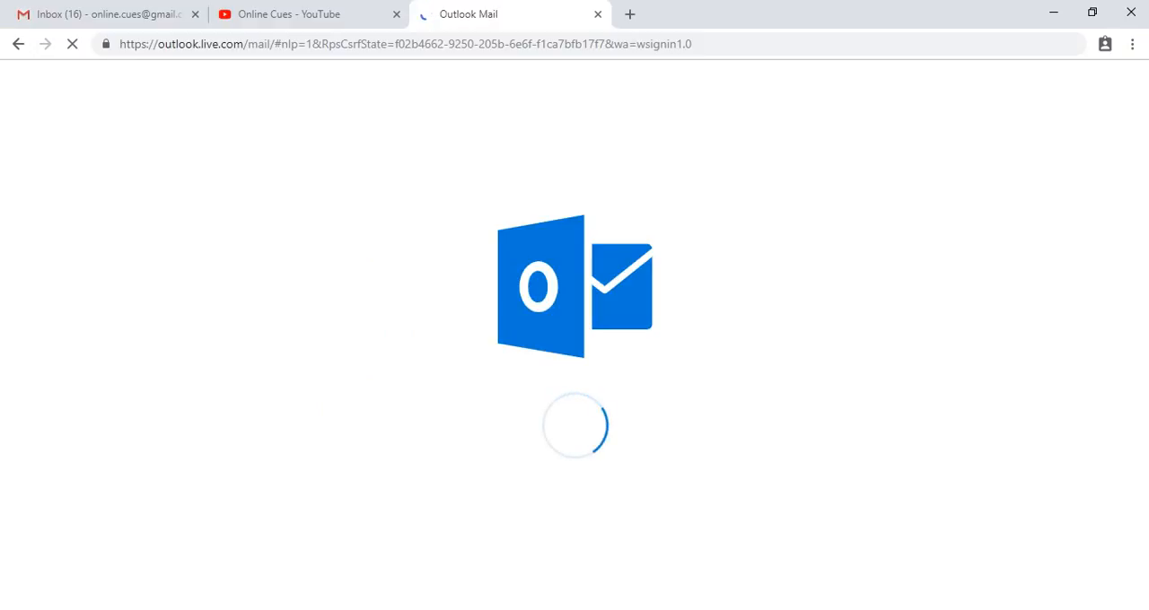